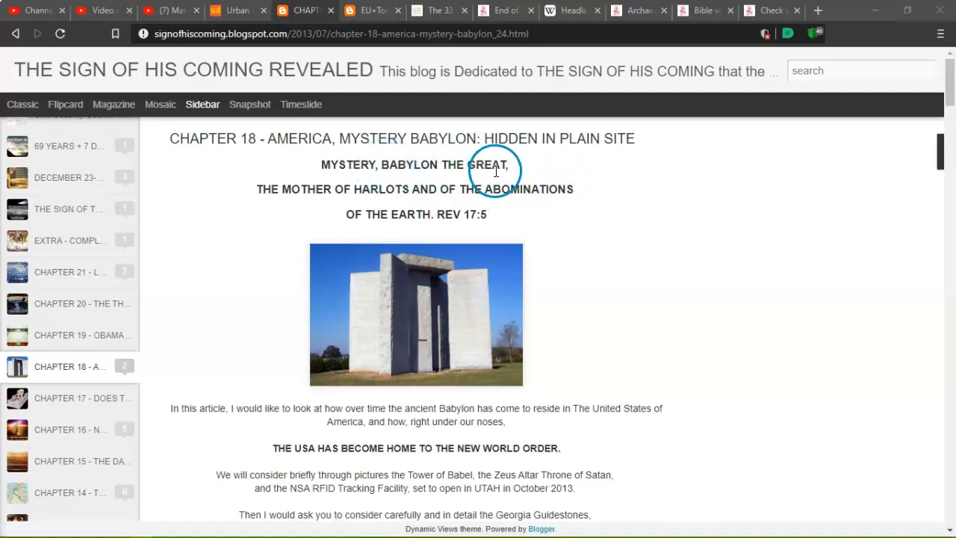
pyautogui.moveTo(523, 205)
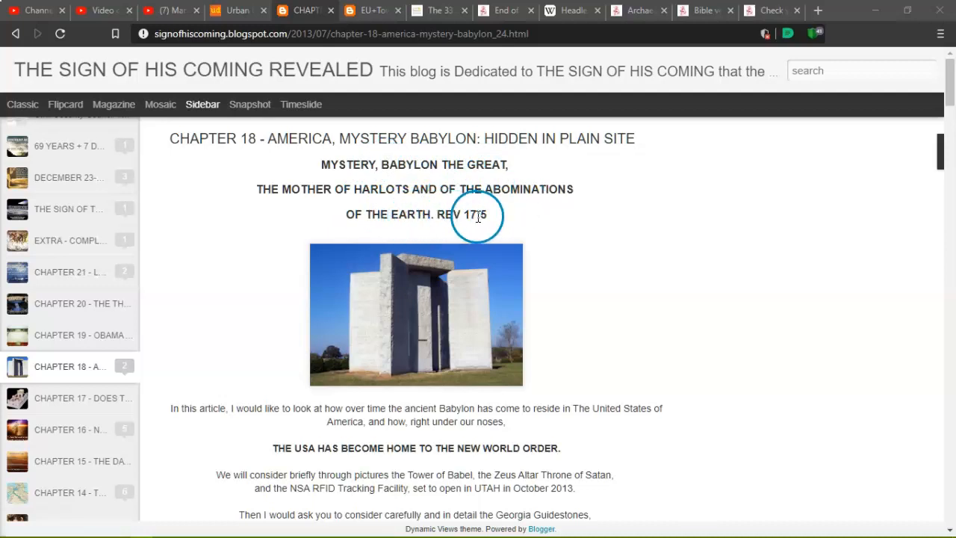
# Read the Chapter 18 introduction down to the '1. The Tower of Babel' heading.
pyautogui.scroll(-3)
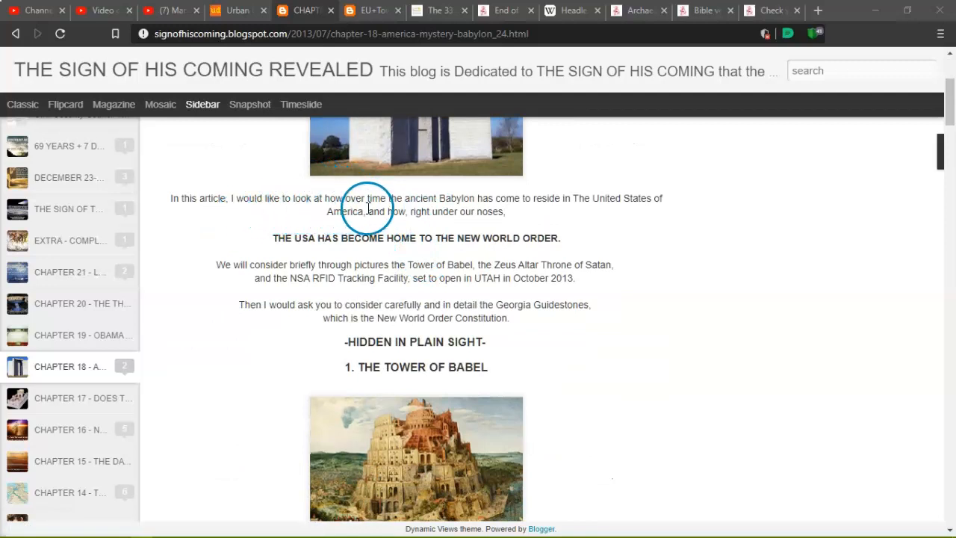
pyautogui.moveTo(478, 205)
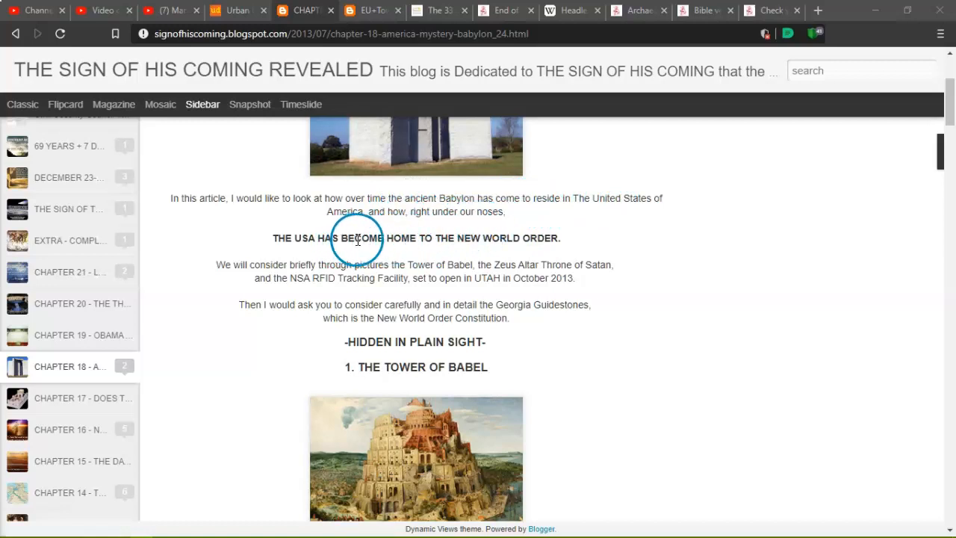
pyautogui.moveTo(467, 238)
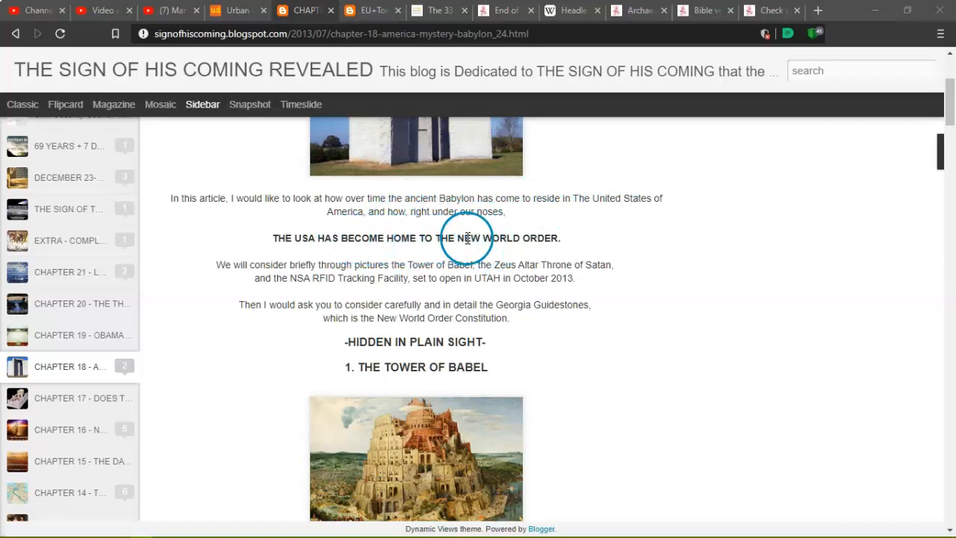
pyautogui.moveTo(380, 271)
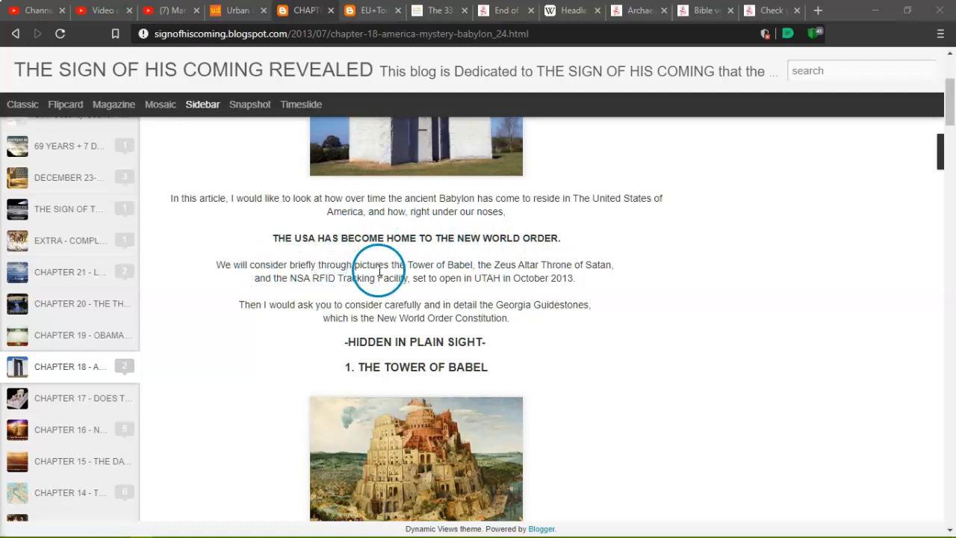
pyautogui.moveTo(508, 265)
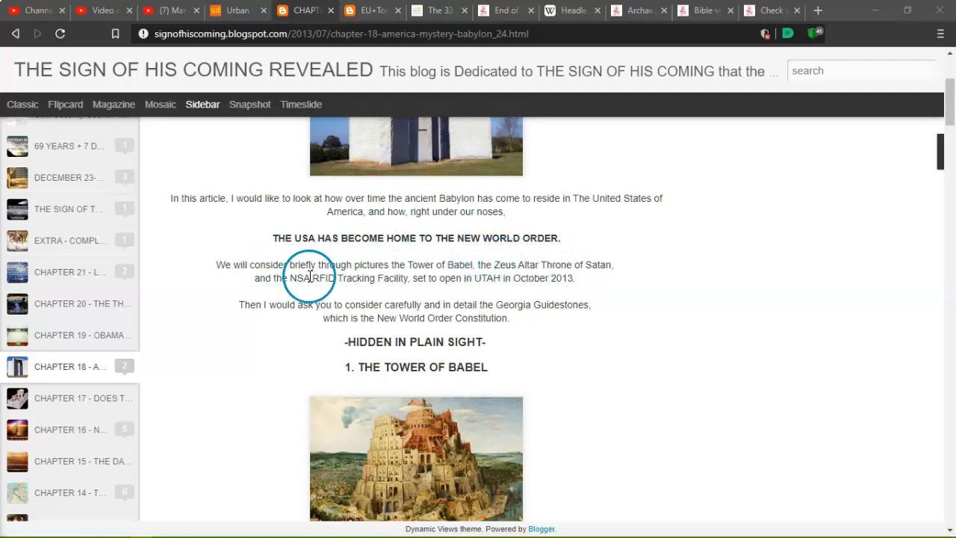
pyautogui.moveTo(366, 278)
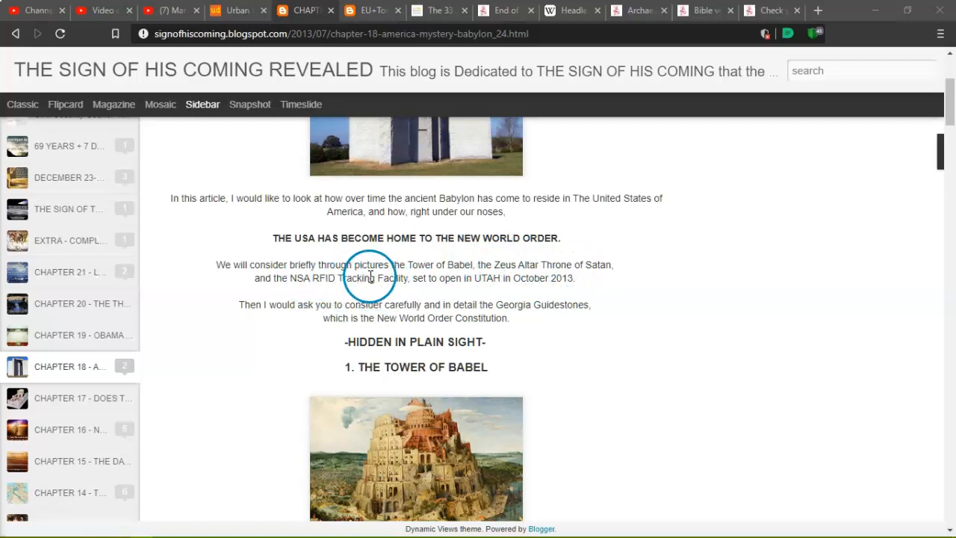
pyautogui.moveTo(439, 283)
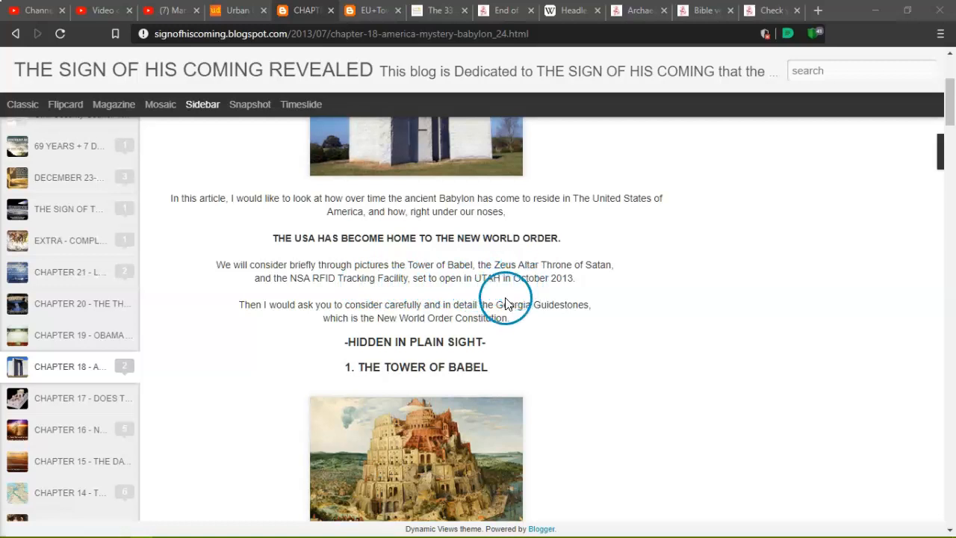
pyautogui.moveTo(273, 314)
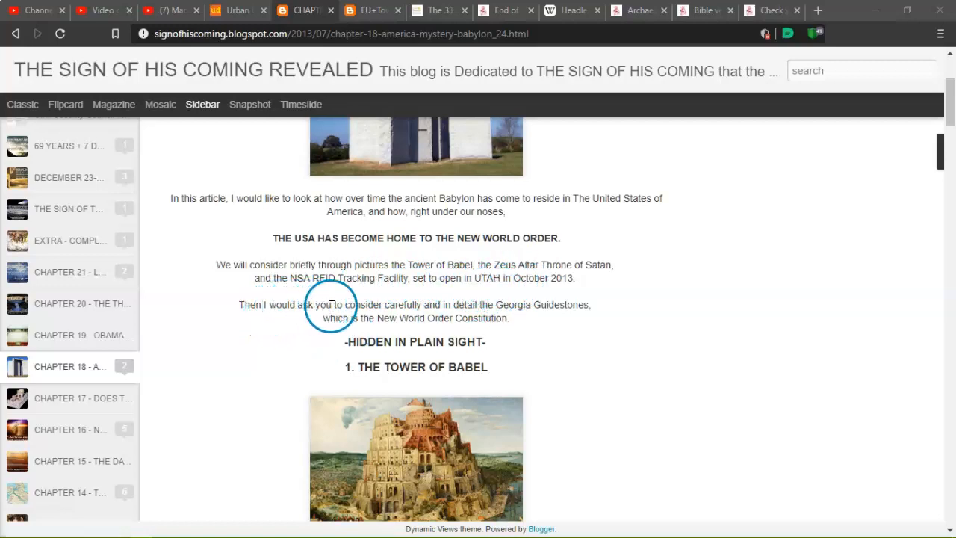
pyautogui.moveTo(482, 306)
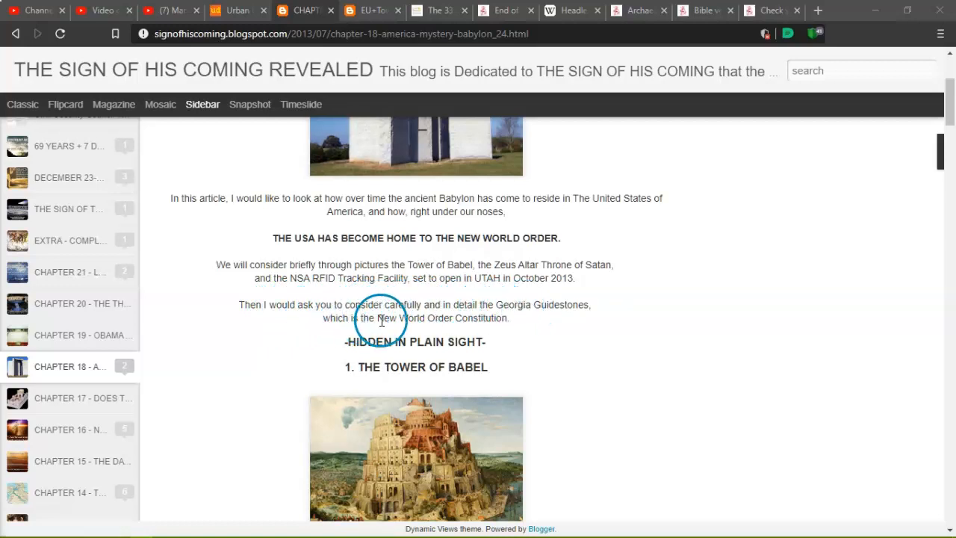
pyautogui.moveTo(504, 321)
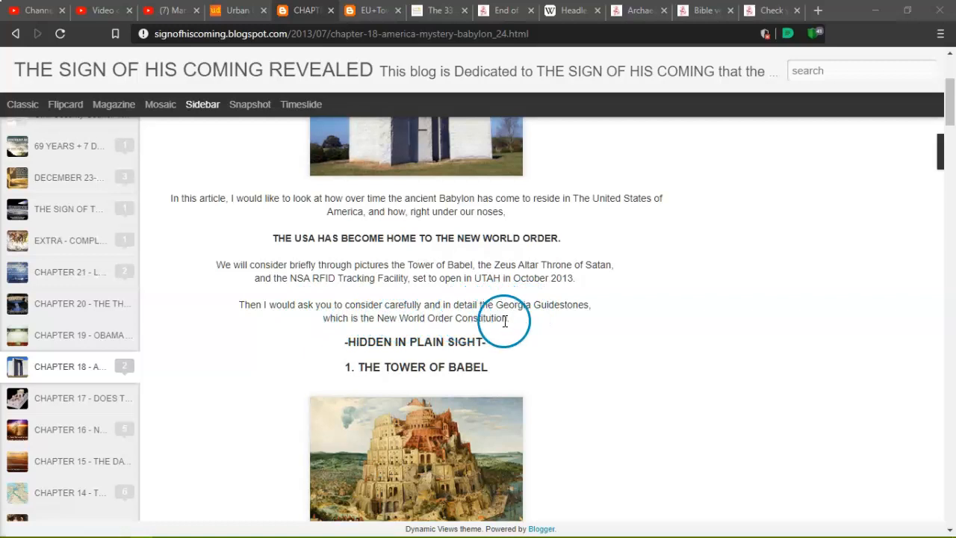
pyautogui.scroll(-3)
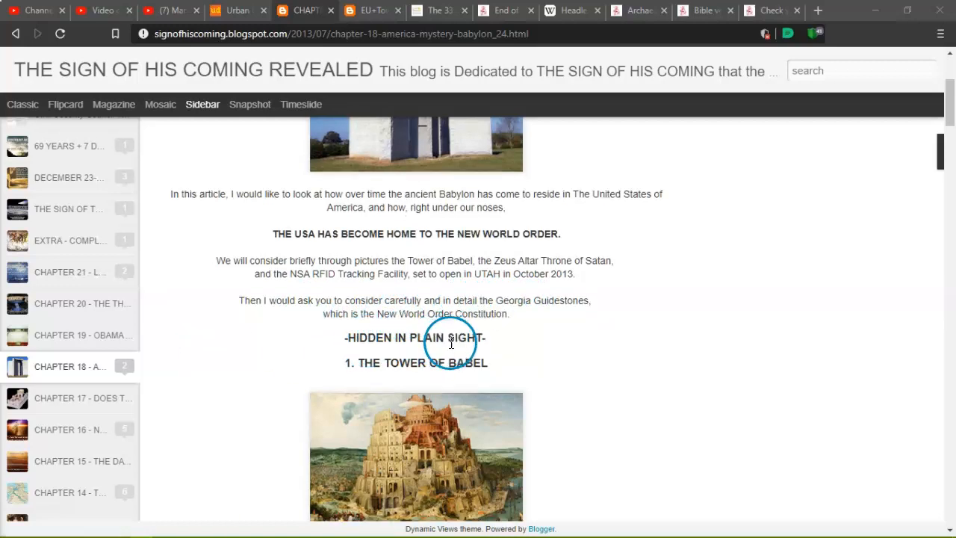
# Scroll through the Tower of Babel images and captions to the Throne of Satan heading.
pyautogui.scroll(-3)
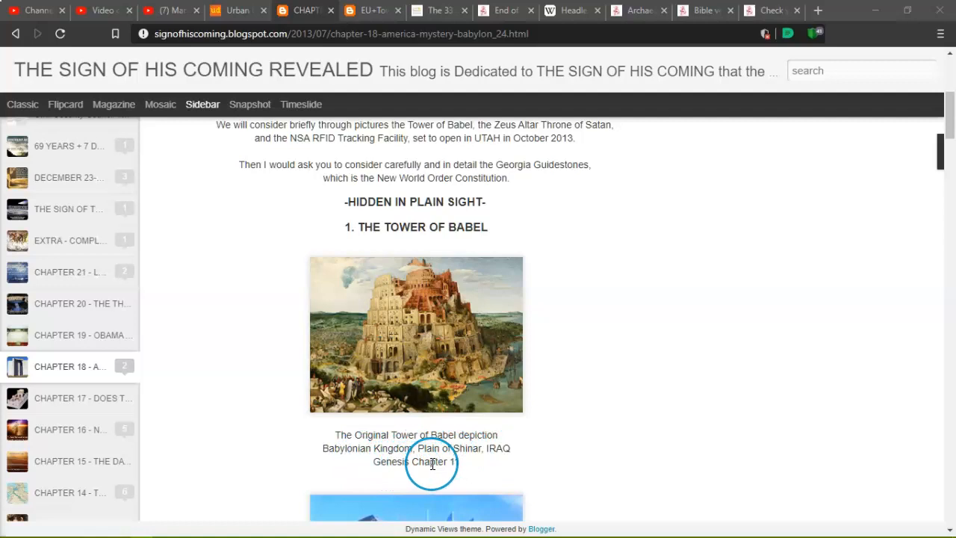
pyautogui.scroll(-3)
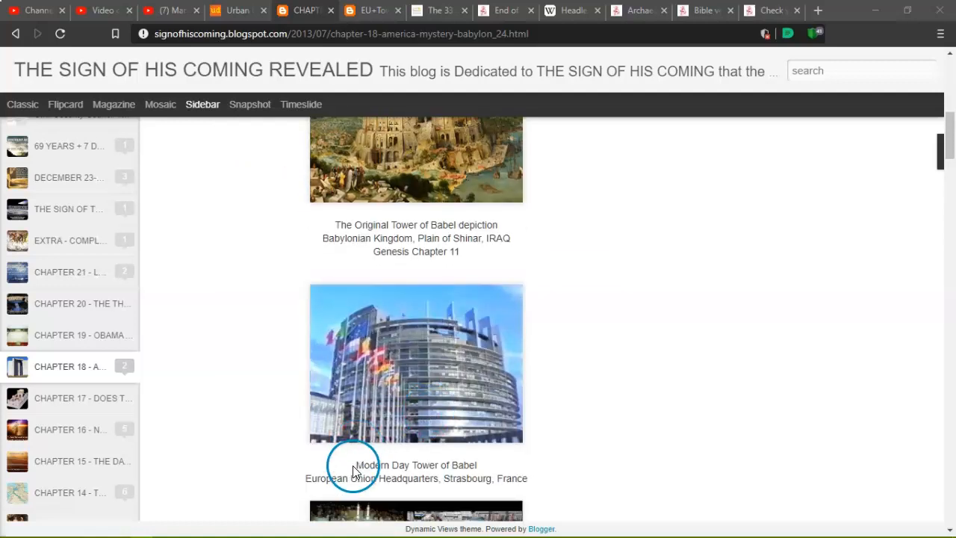
pyautogui.moveTo(435, 489)
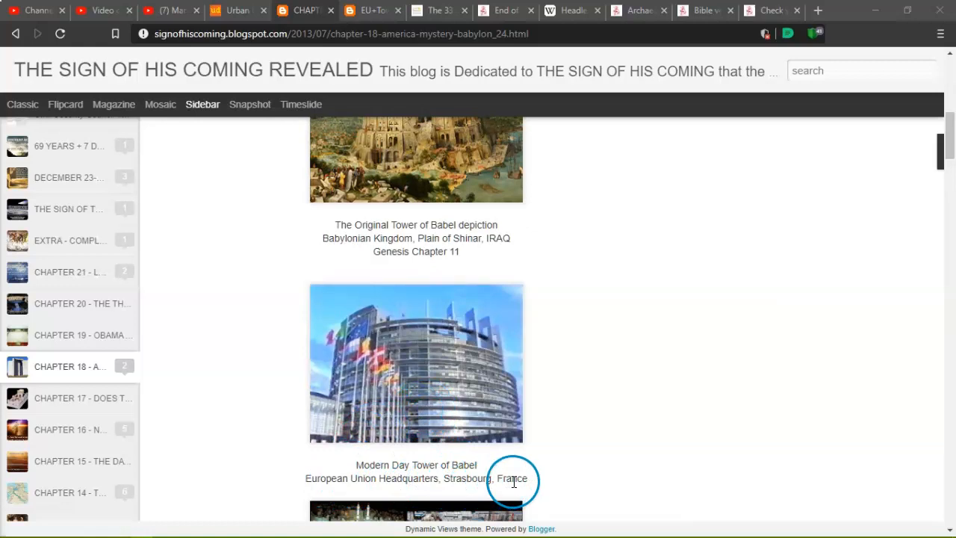
pyautogui.scroll(-3)
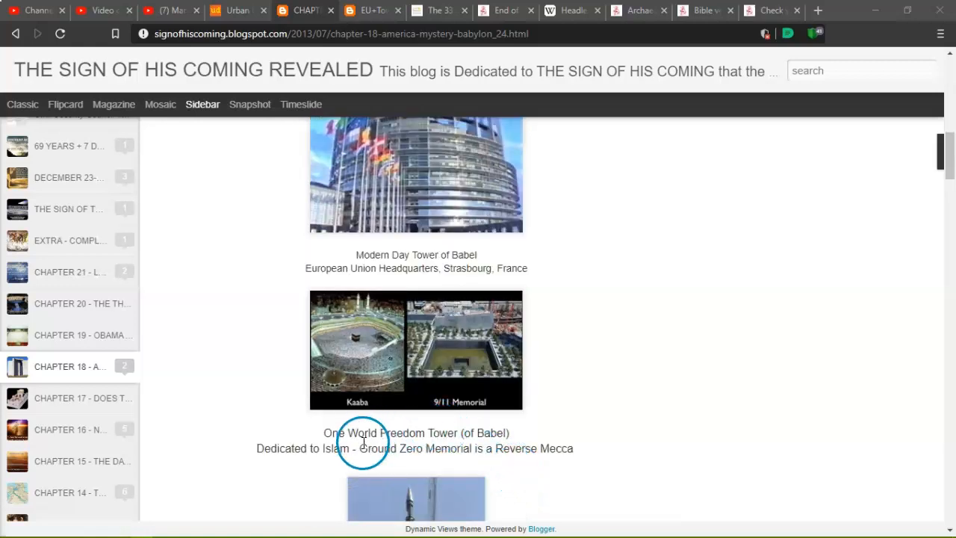
pyautogui.moveTo(299, 459)
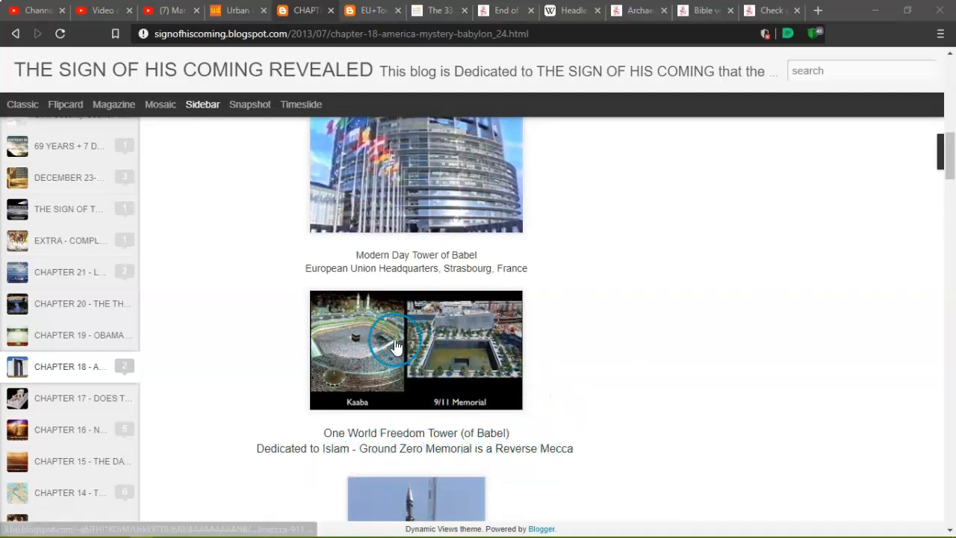
pyautogui.moveTo(448, 377)
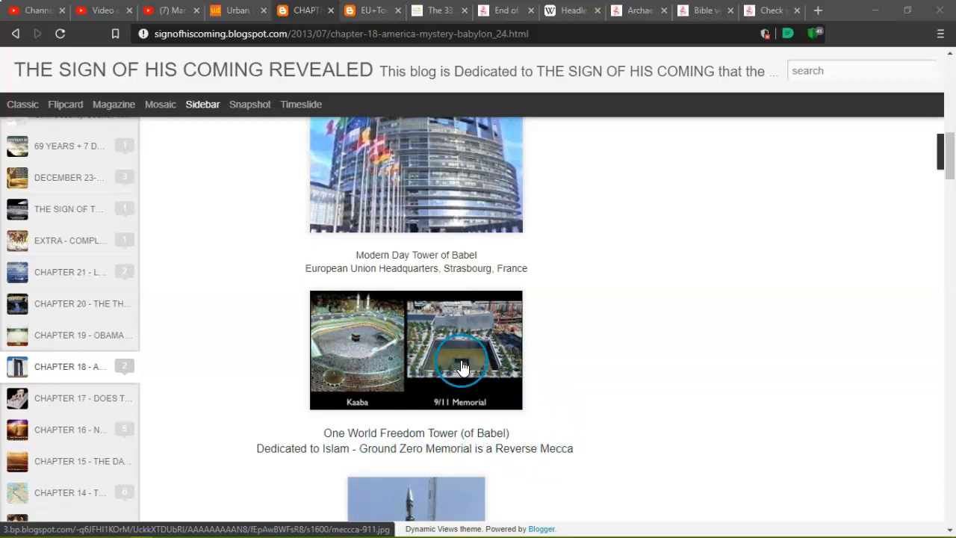
pyautogui.moveTo(562, 386)
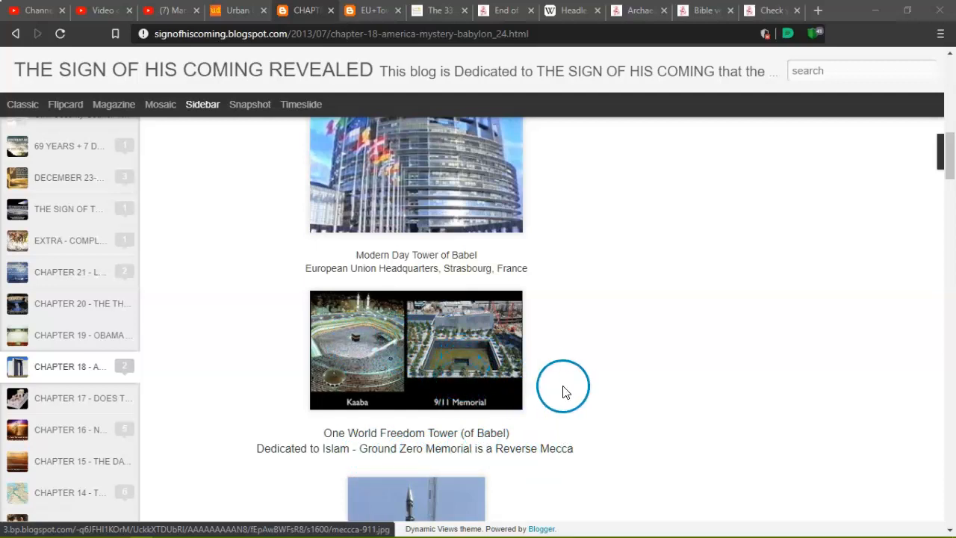
pyautogui.moveTo(585, 411)
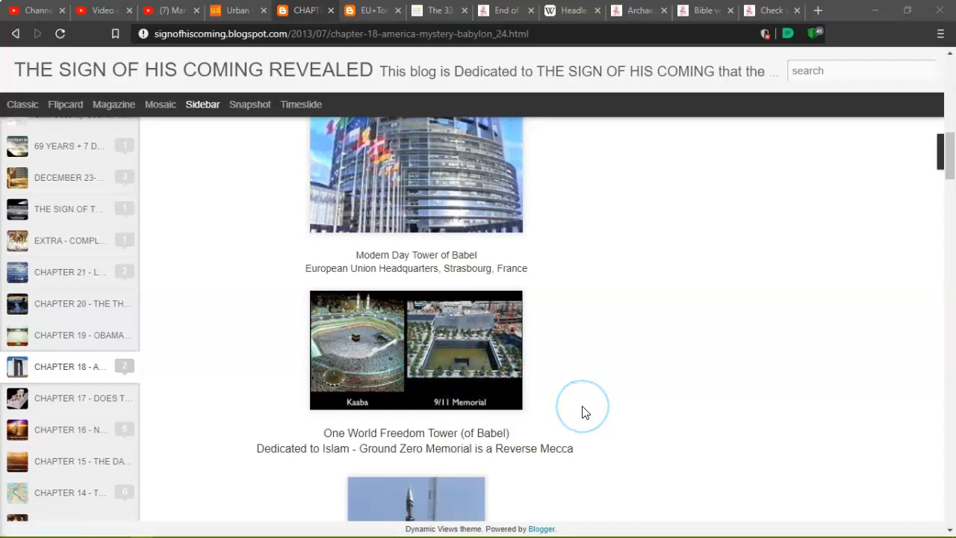
pyautogui.scroll(-3)
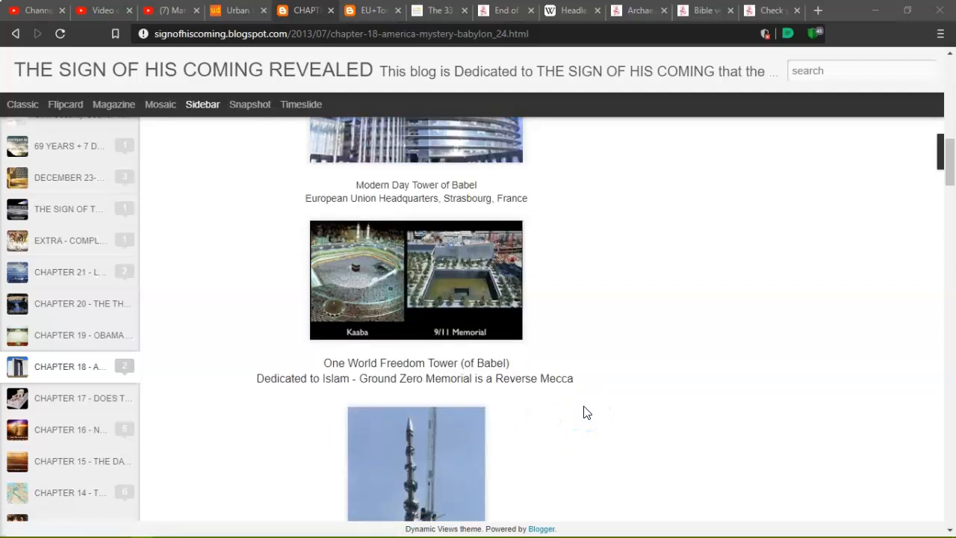
pyautogui.scroll(-3)
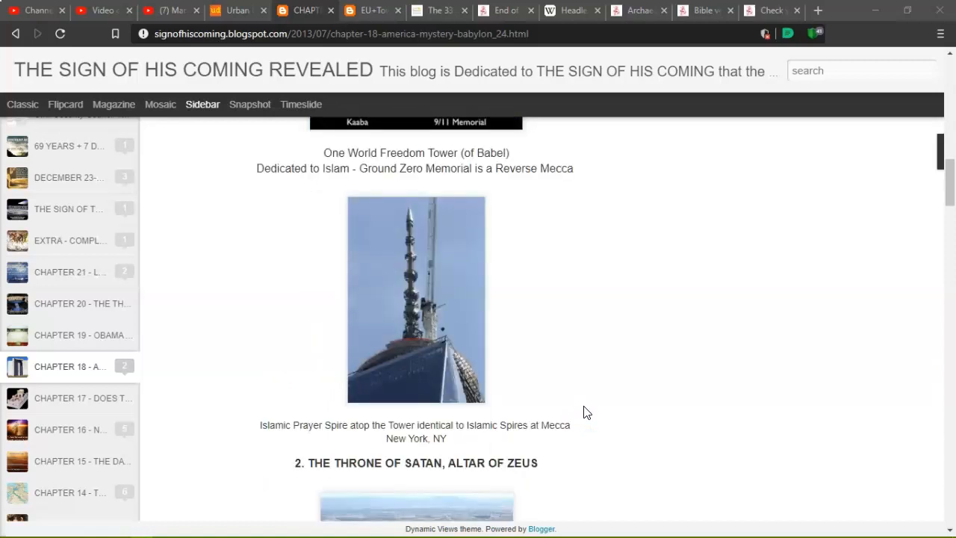
pyautogui.click(373, 437)
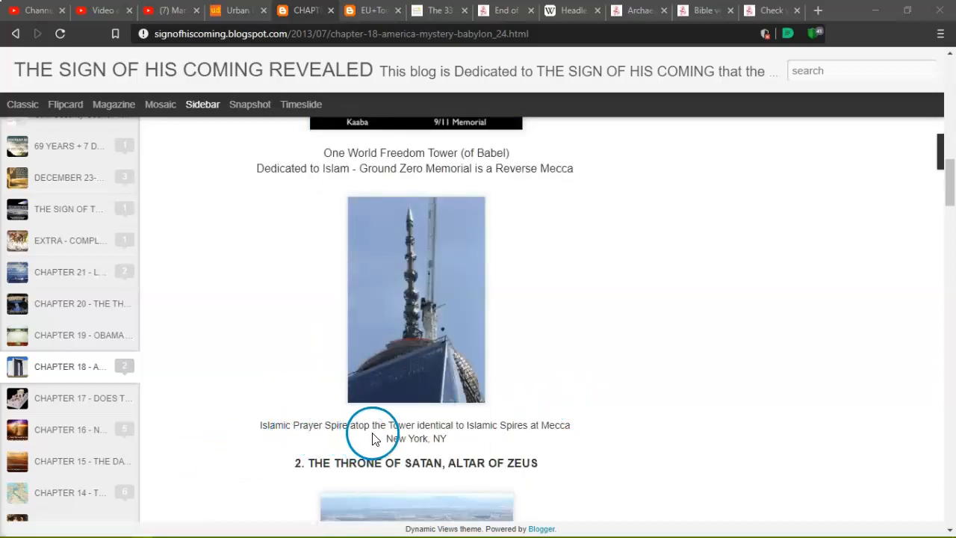
pyautogui.moveTo(459, 429)
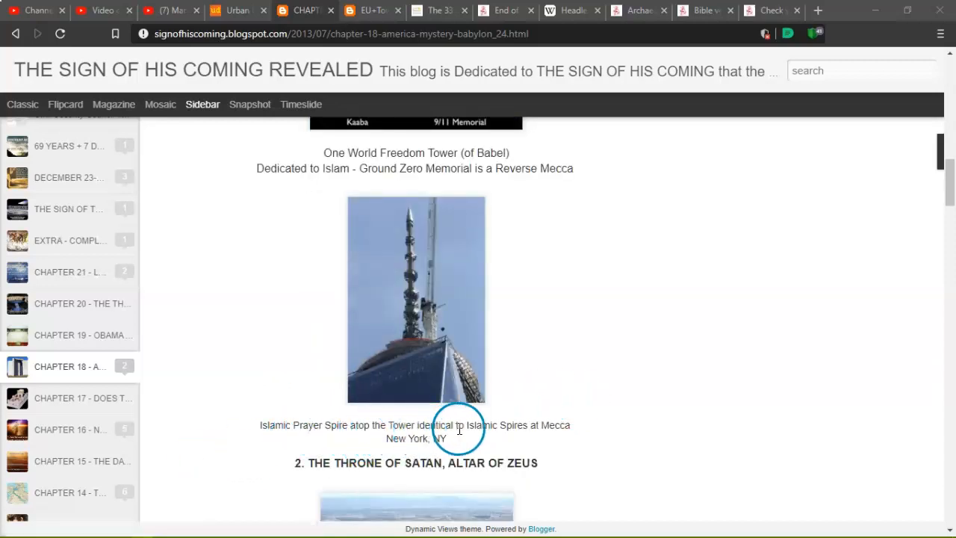
pyautogui.moveTo(445, 444)
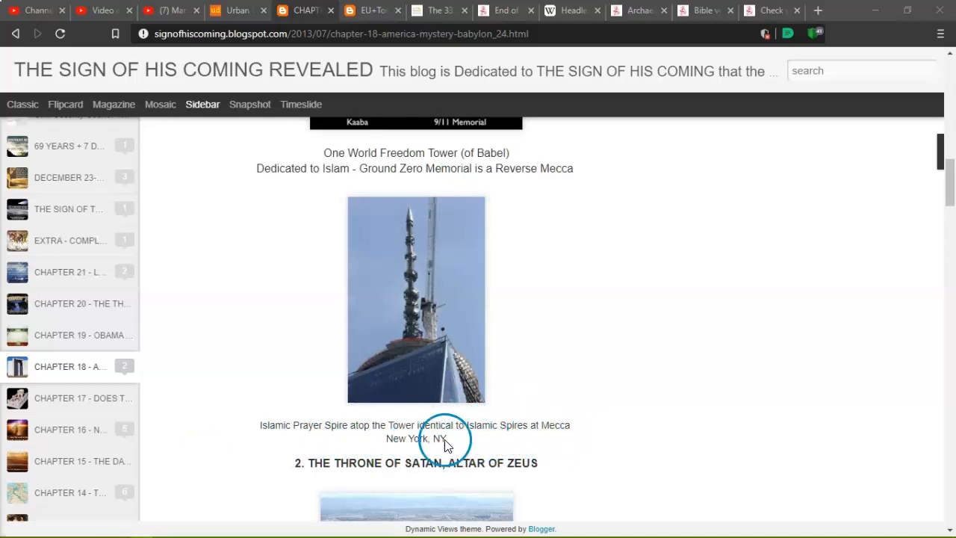
# Scroll past the Zeus Altar images and RFID section to the NSA data center photo.
pyautogui.scroll(-3)
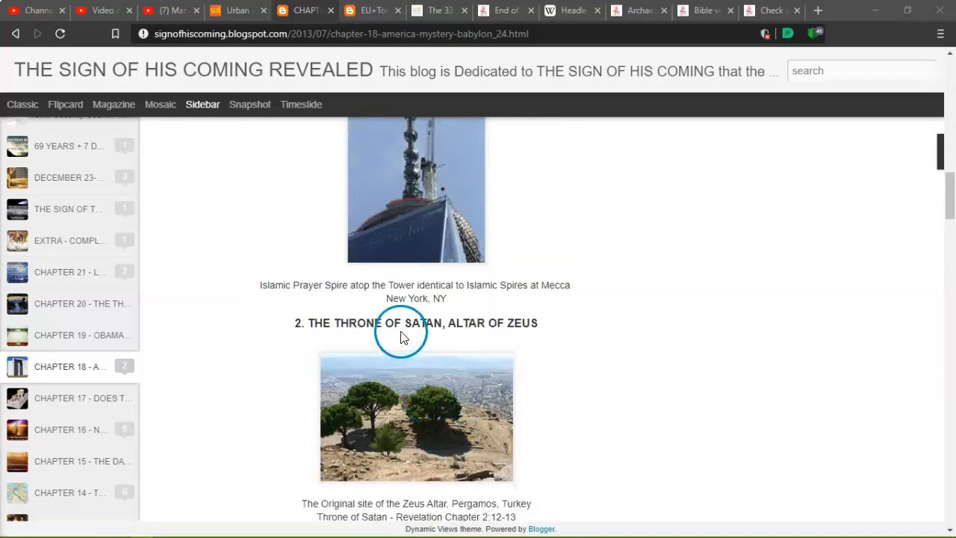
pyautogui.scroll(-3)
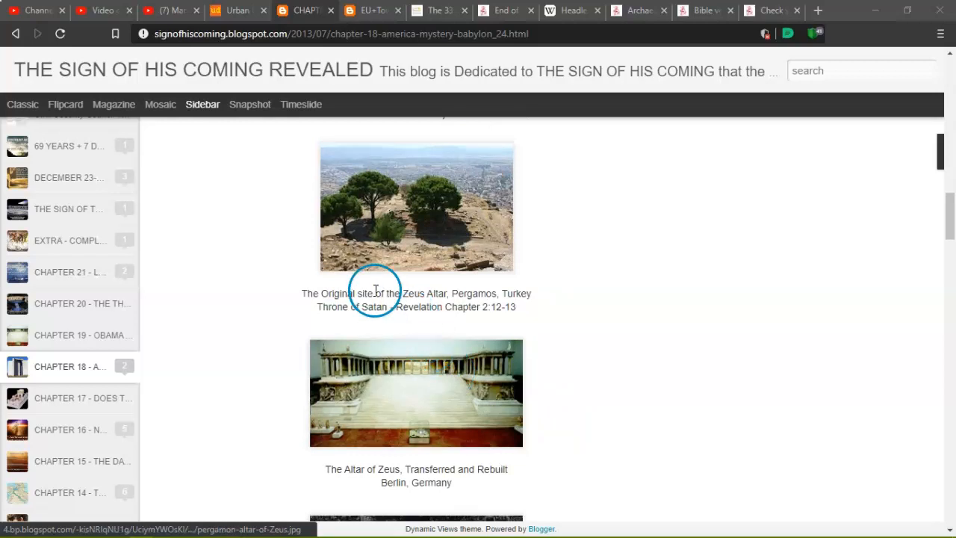
pyautogui.moveTo(493, 293)
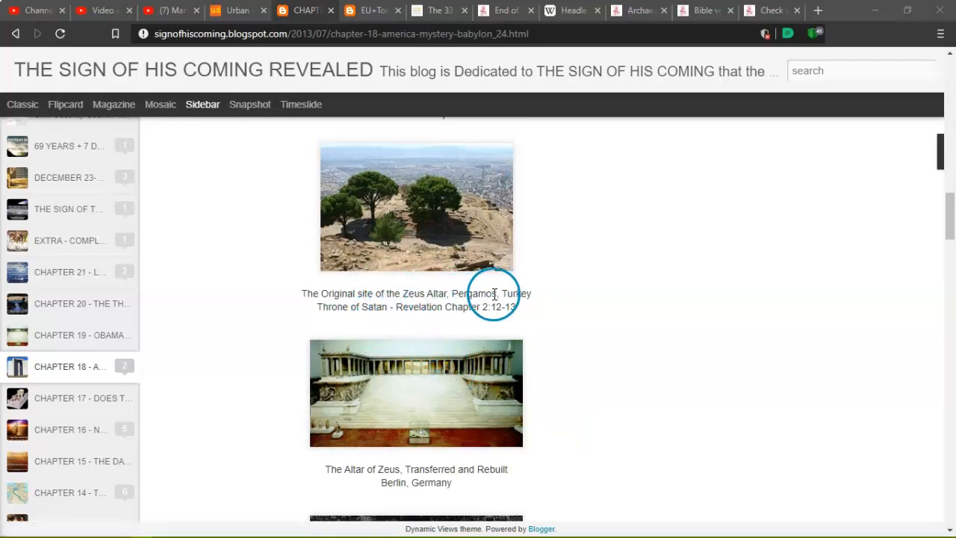
pyautogui.moveTo(386, 319)
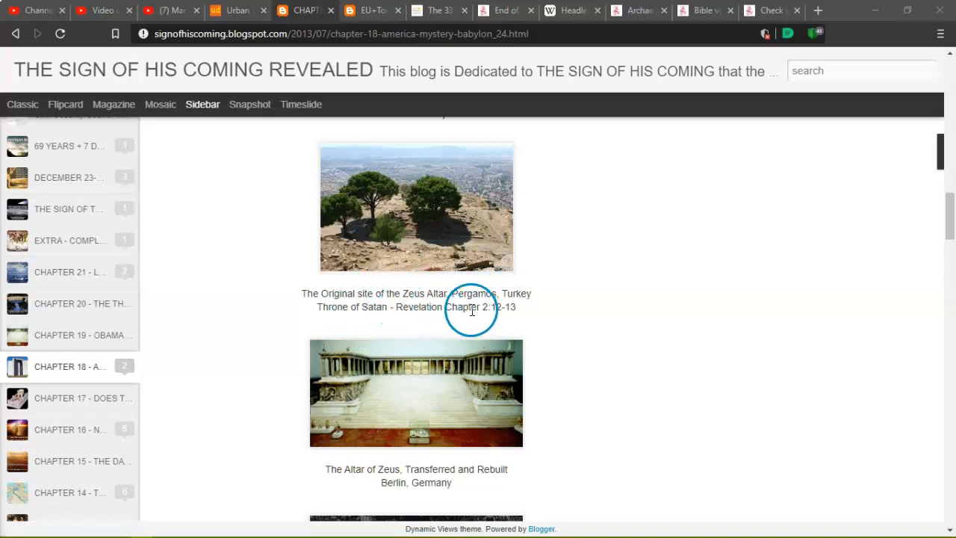
pyautogui.moveTo(523, 314)
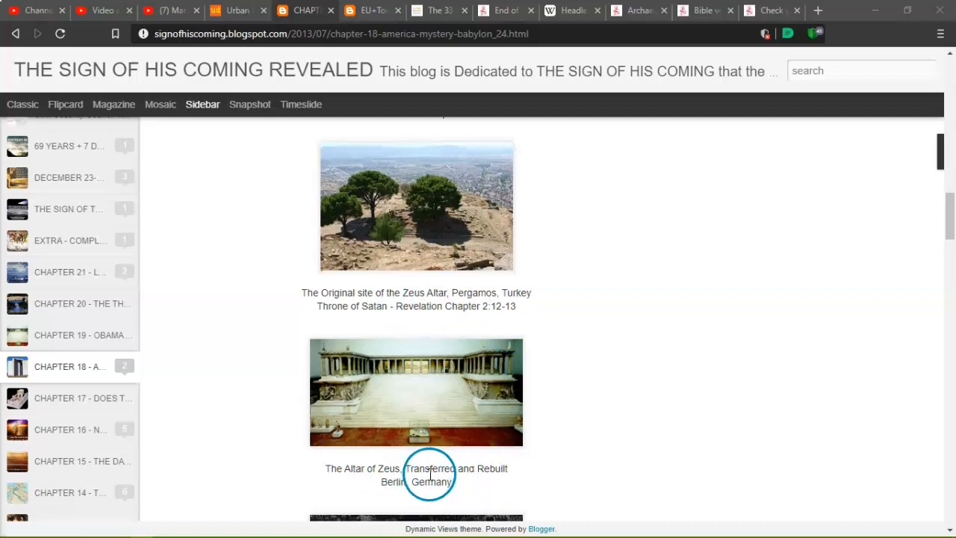
pyautogui.scroll(-3)
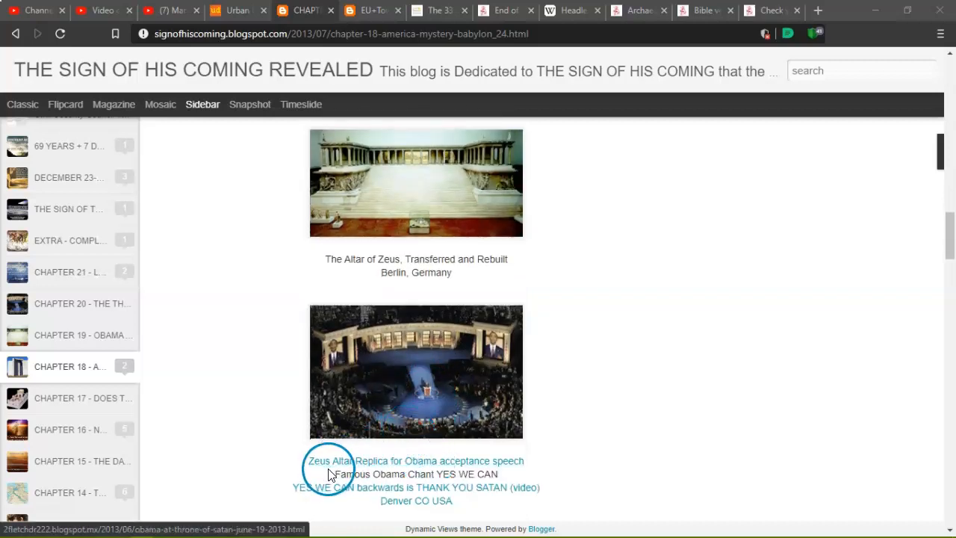
pyautogui.moveTo(437, 470)
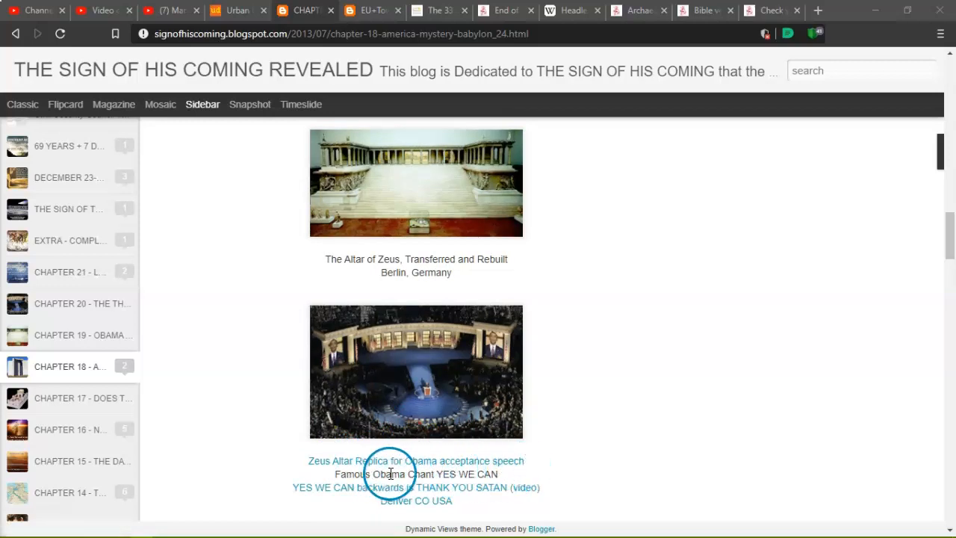
pyautogui.moveTo(358, 478)
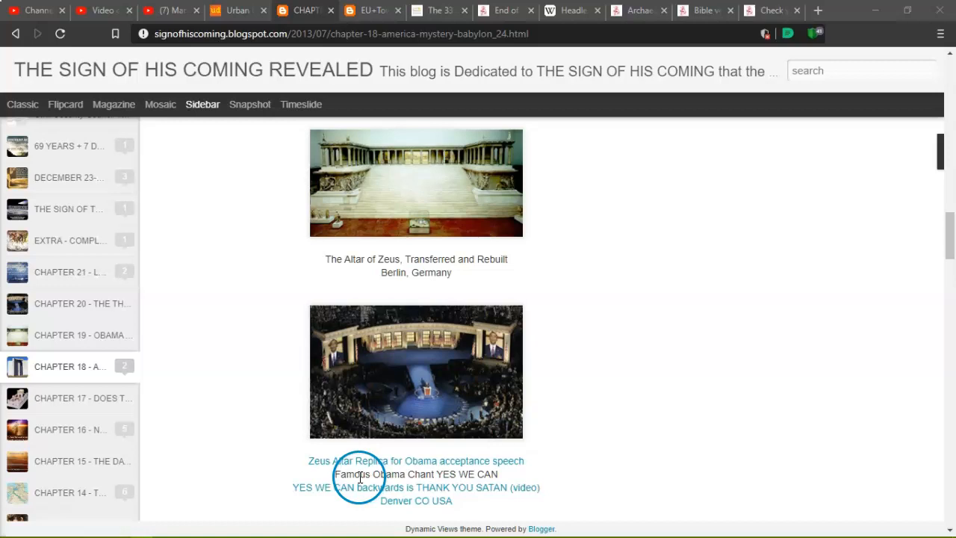
pyautogui.moveTo(504, 497)
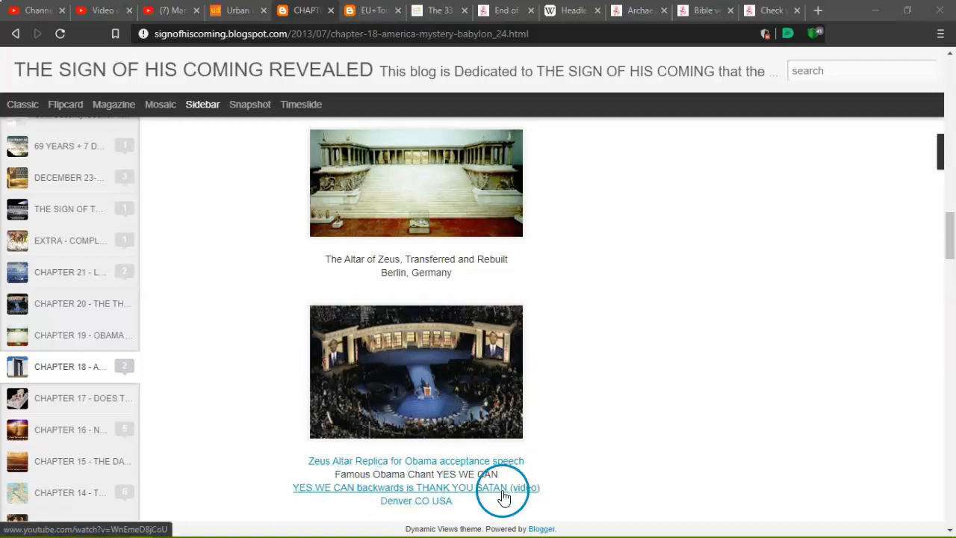
pyautogui.scroll(-3)
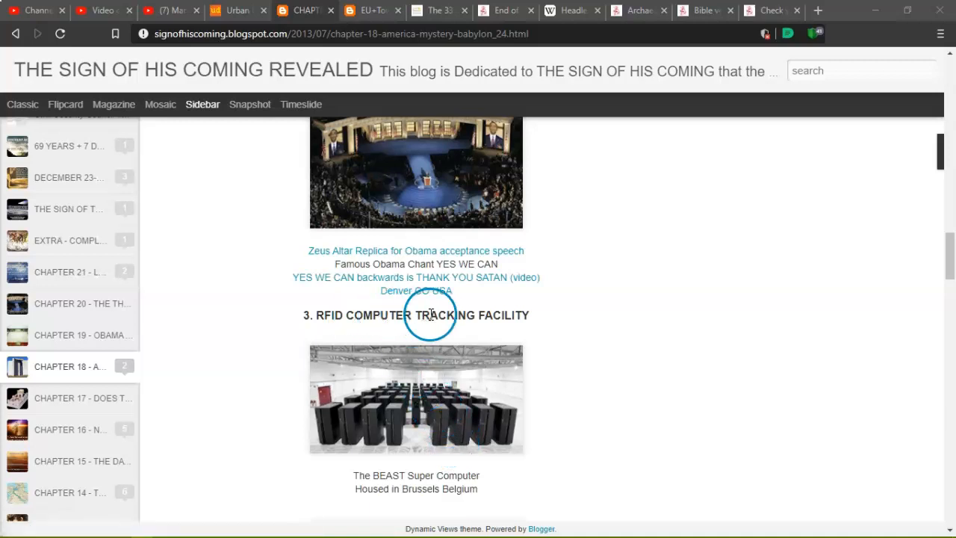
pyautogui.scroll(-3)
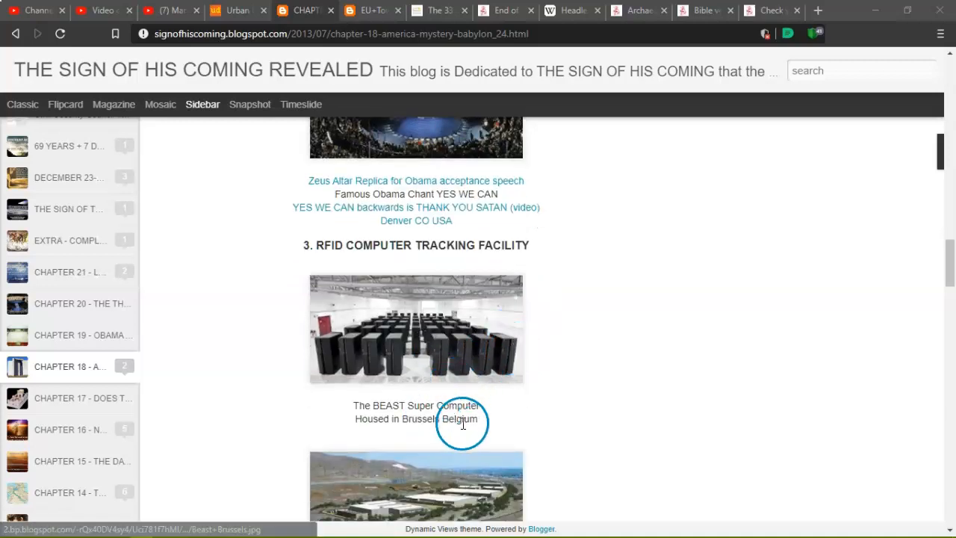
pyautogui.scroll(-3)
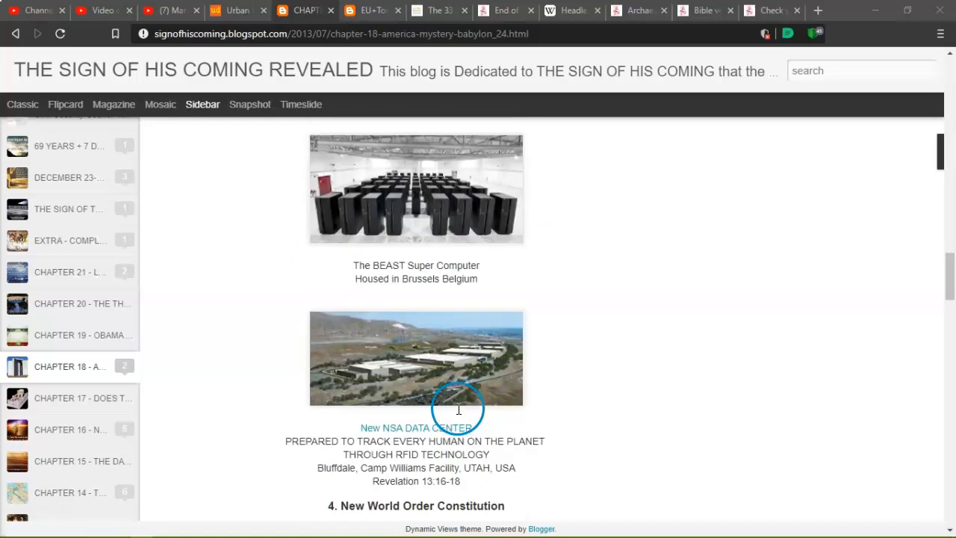
pyautogui.moveTo(450, 457)
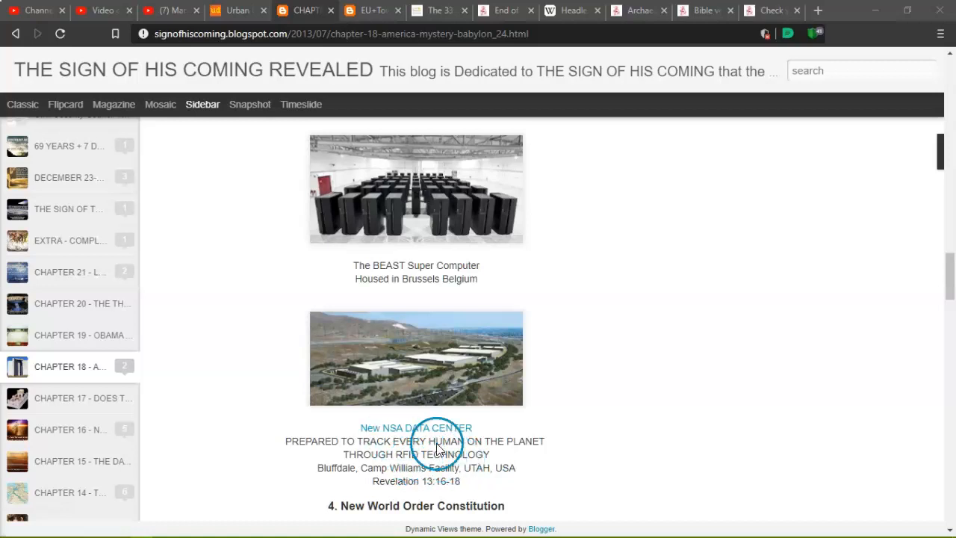
pyautogui.moveTo(437, 469)
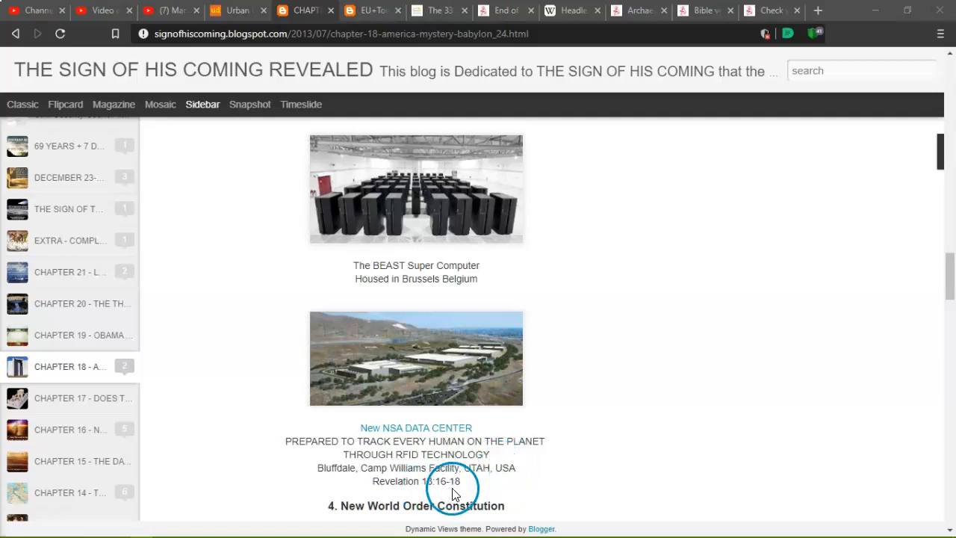
# Scroll to the Ten Commandments tablets and the Bill of Rights image.
pyautogui.scroll(-3)
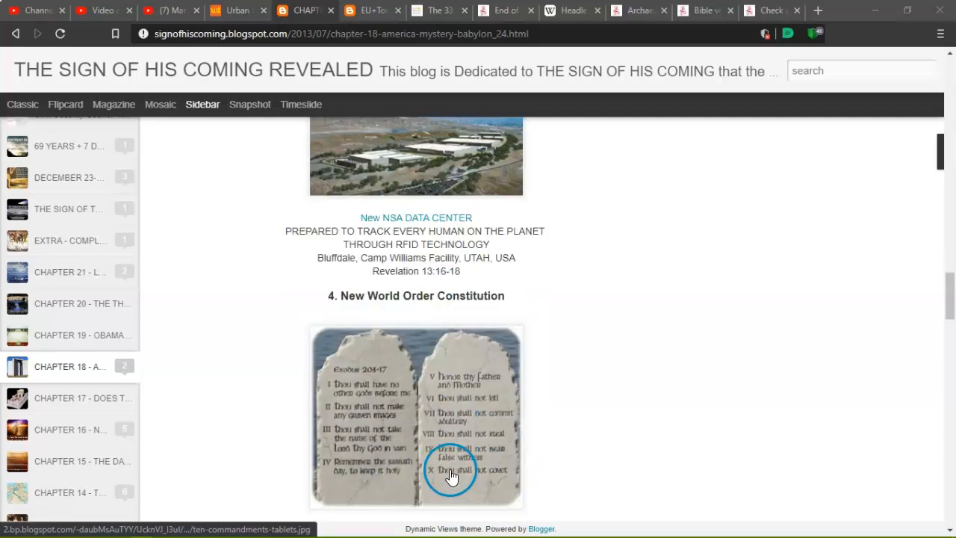
pyautogui.moveTo(459, 301)
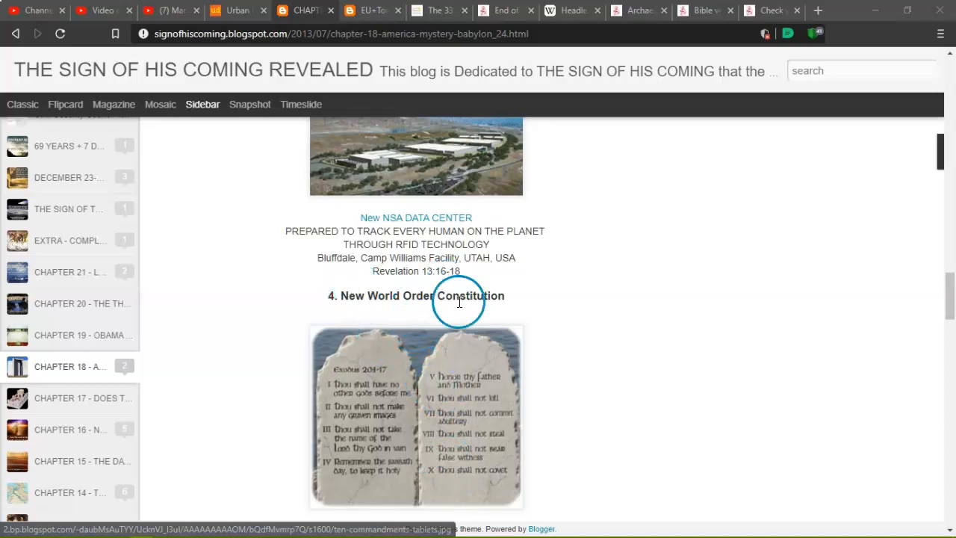
pyautogui.scroll(-3)
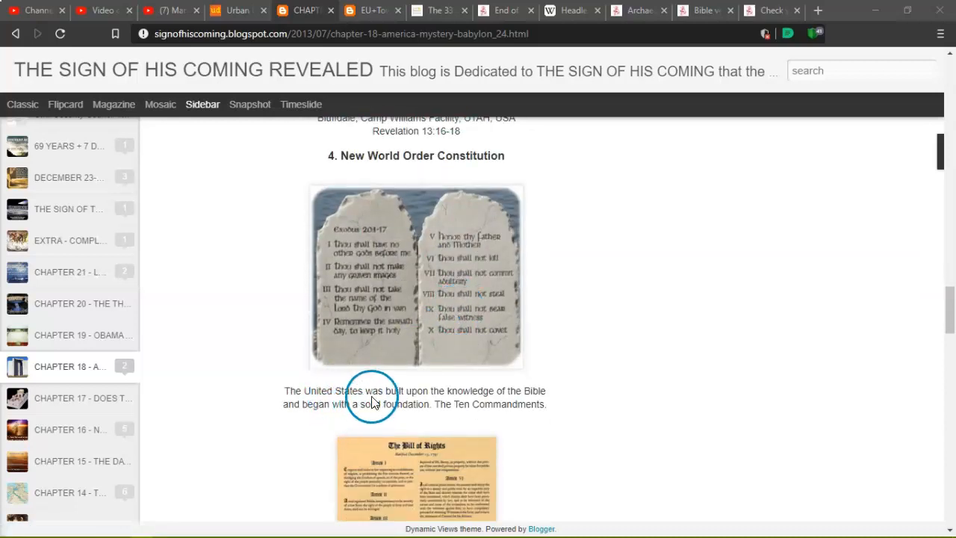
pyautogui.moveTo(355, 419)
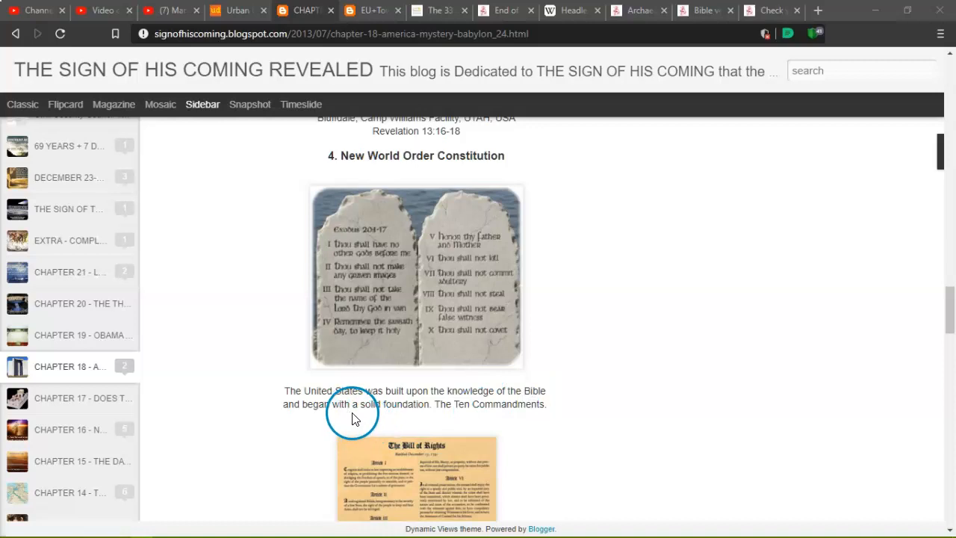
pyautogui.scroll(-3)
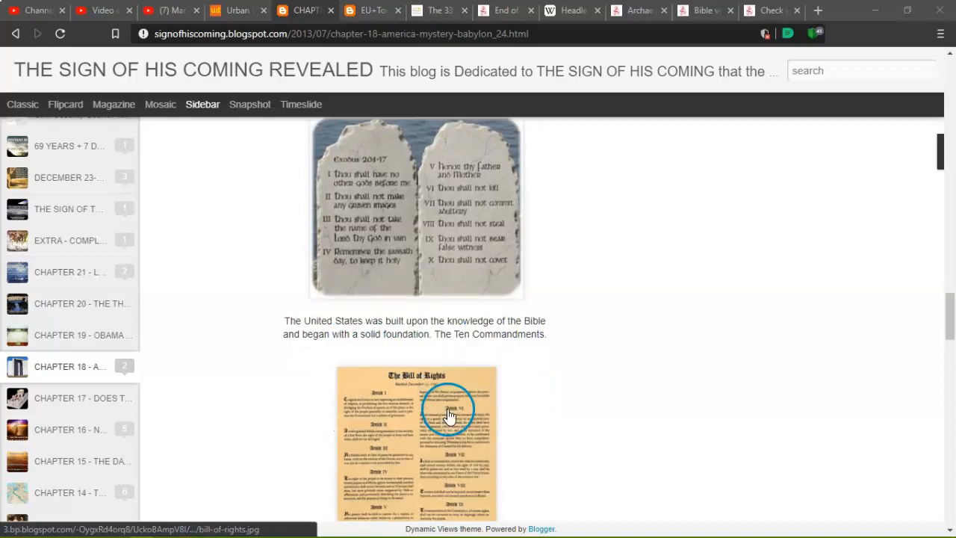
pyautogui.scroll(-3)
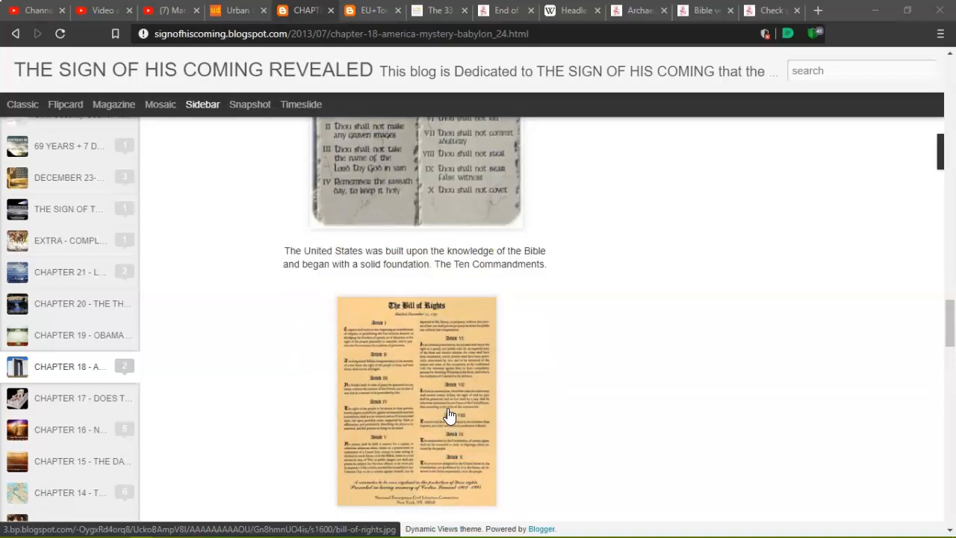
# Scroll to the Georgia Guidestones photo and the start of the TEN GUIDES list.
pyautogui.scroll(-3)
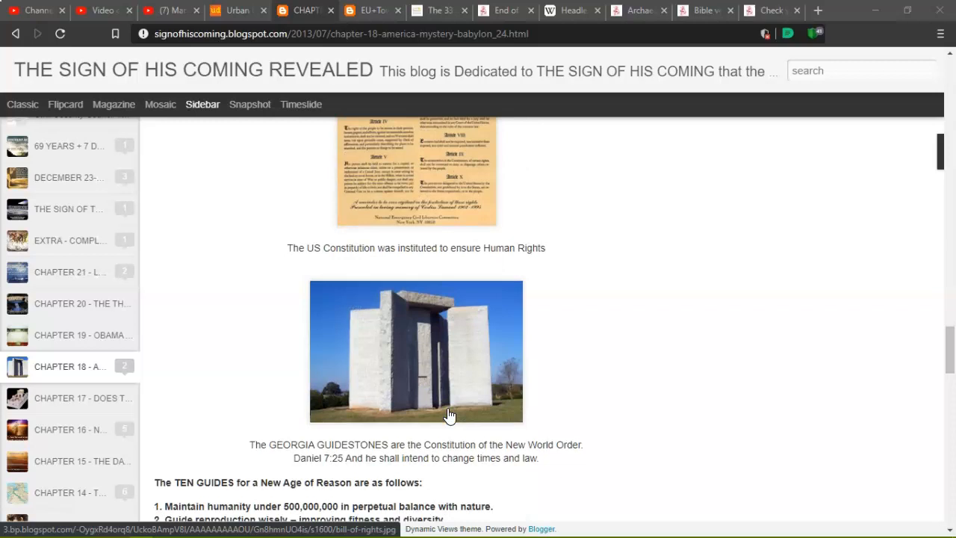
pyautogui.click(401, 250)
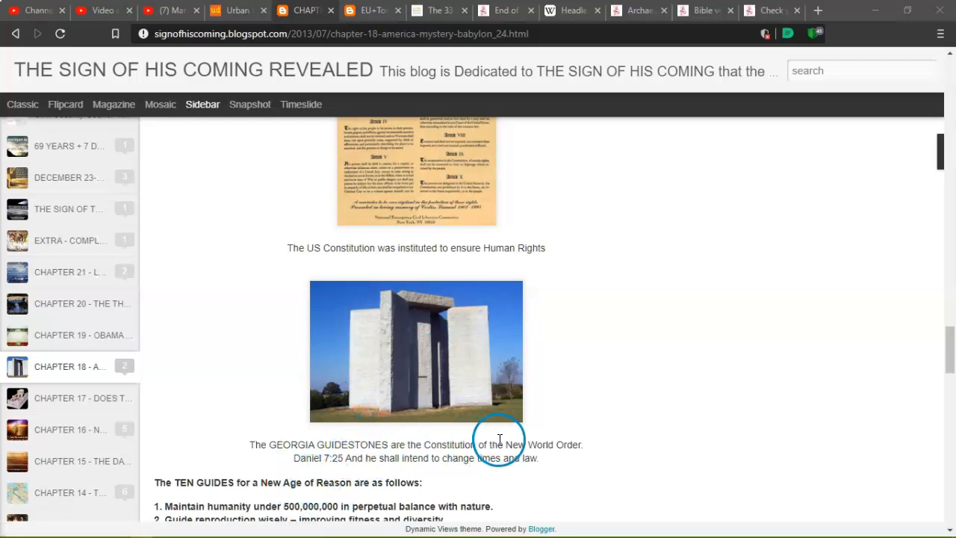
pyautogui.moveTo(301, 462)
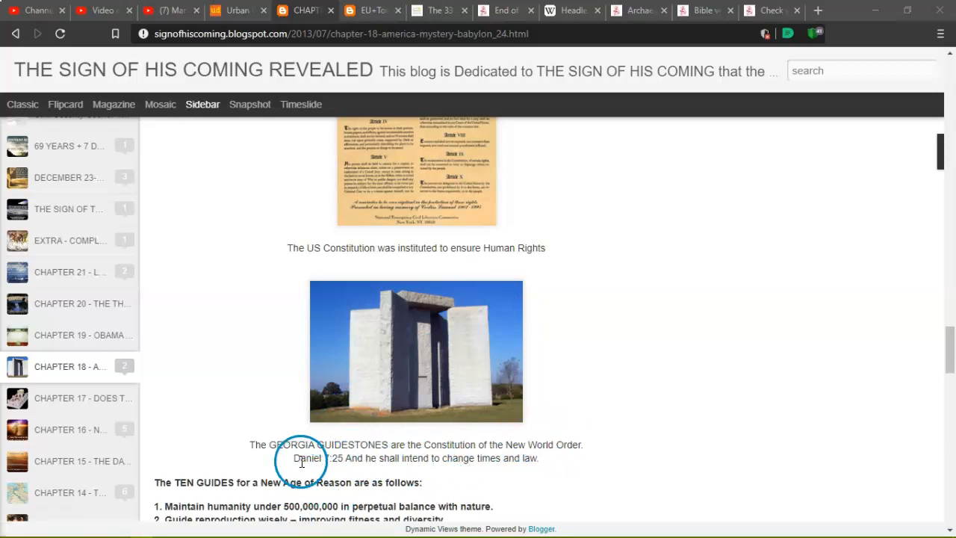
pyautogui.moveTo(486, 461)
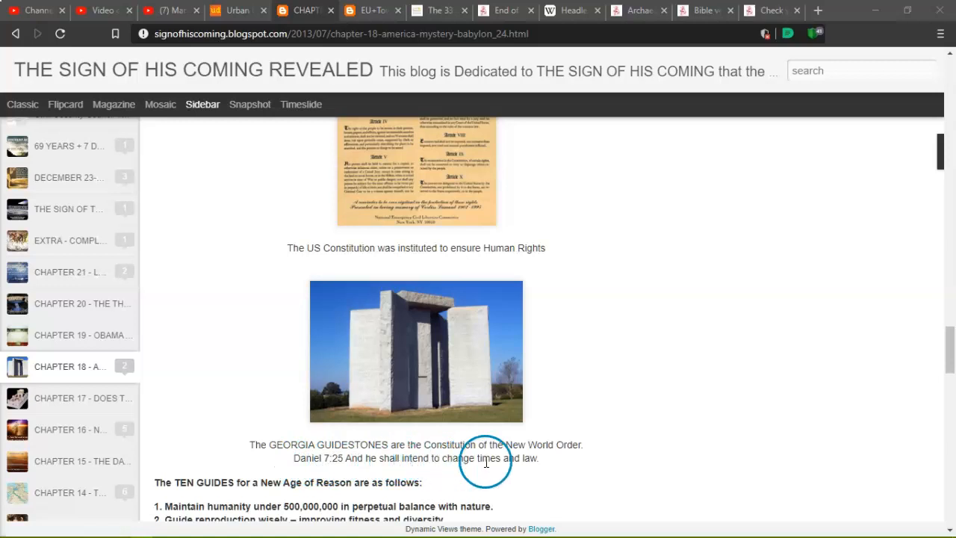
pyautogui.moveTo(521, 469)
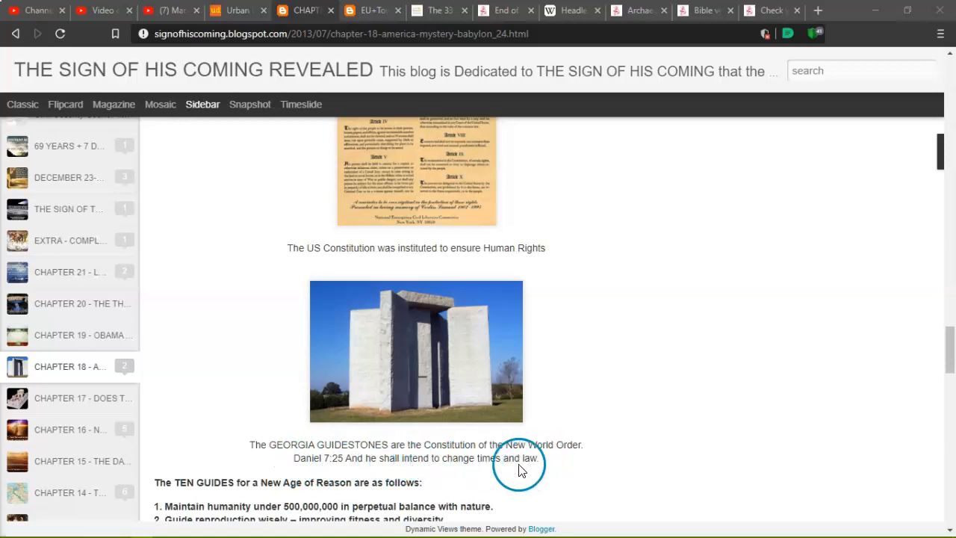
pyautogui.scroll(-3)
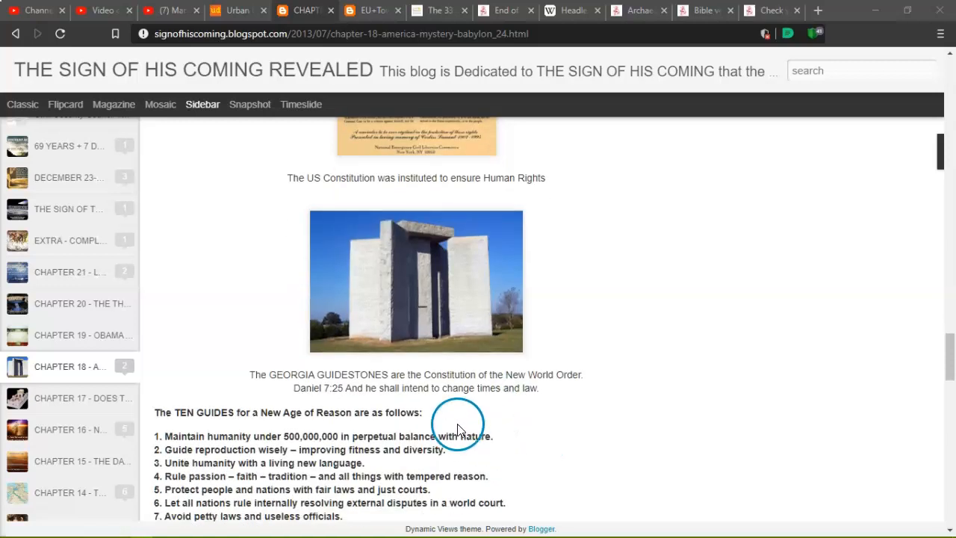
pyautogui.scroll(-3)
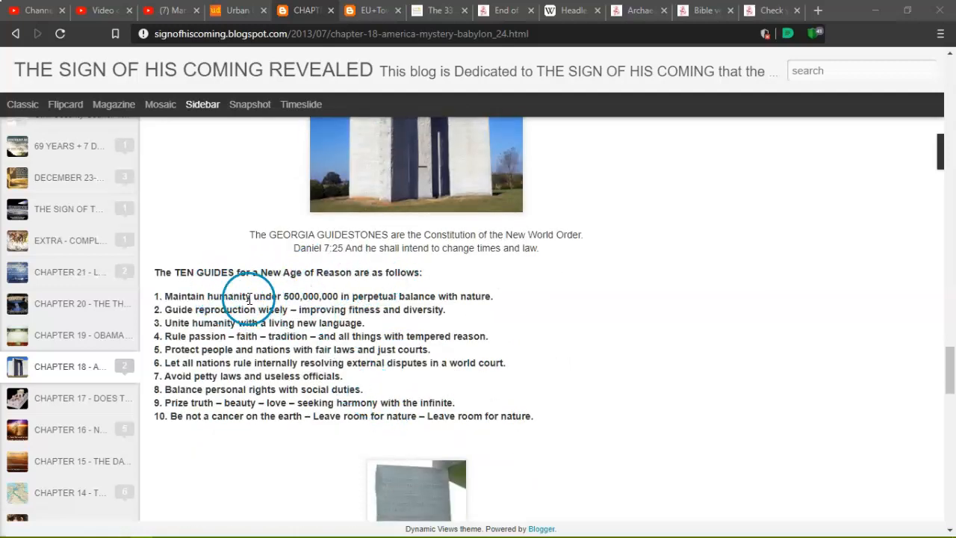
pyautogui.moveTo(339, 291)
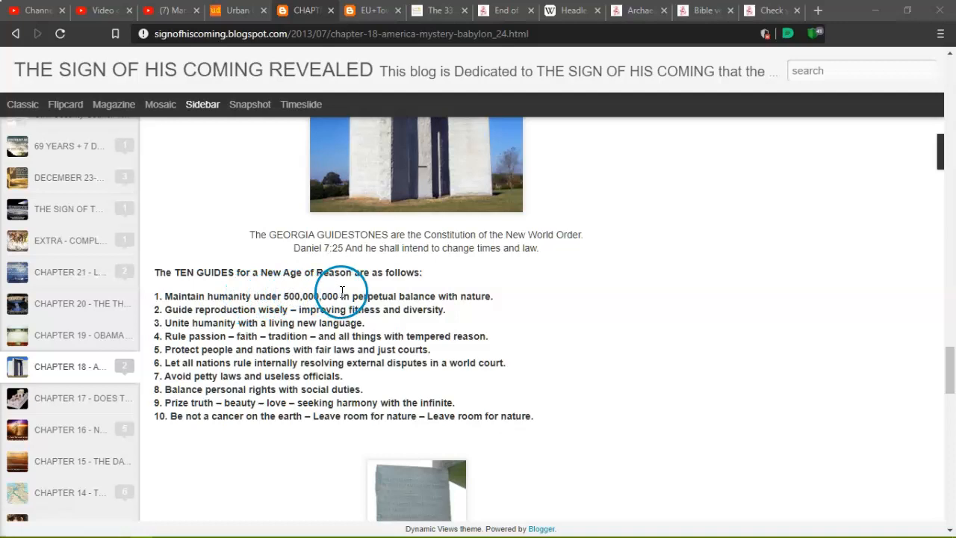
pyautogui.moveTo(260, 312)
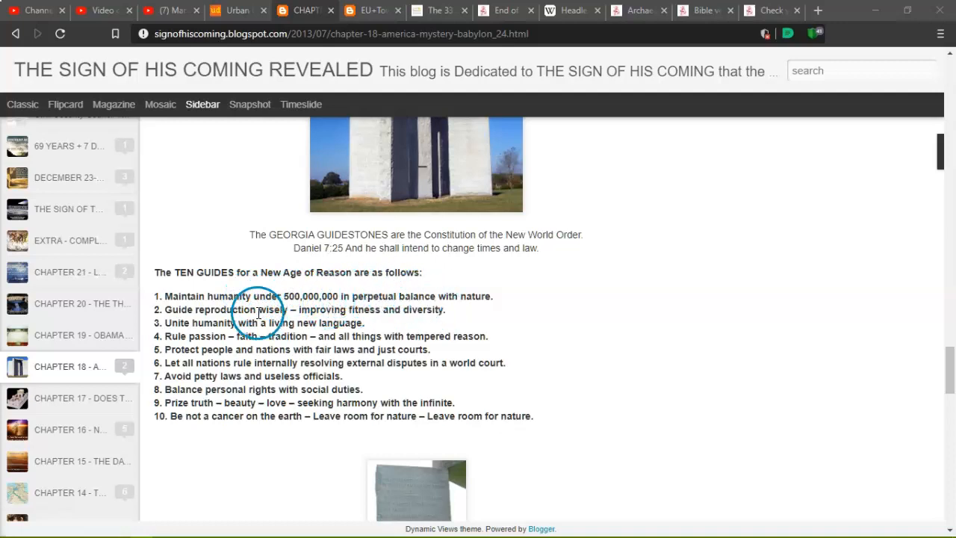
pyautogui.moveTo(314, 309)
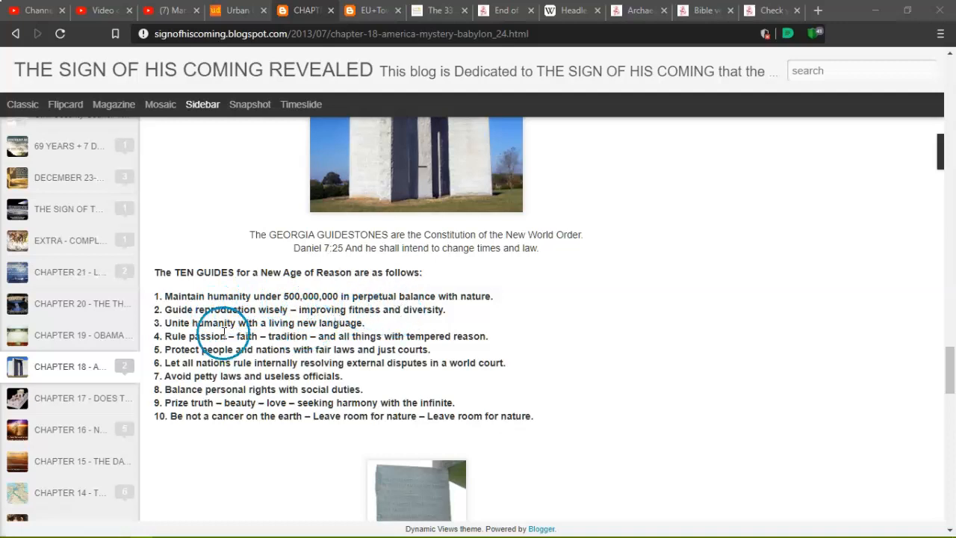
pyautogui.moveTo(384, 313)
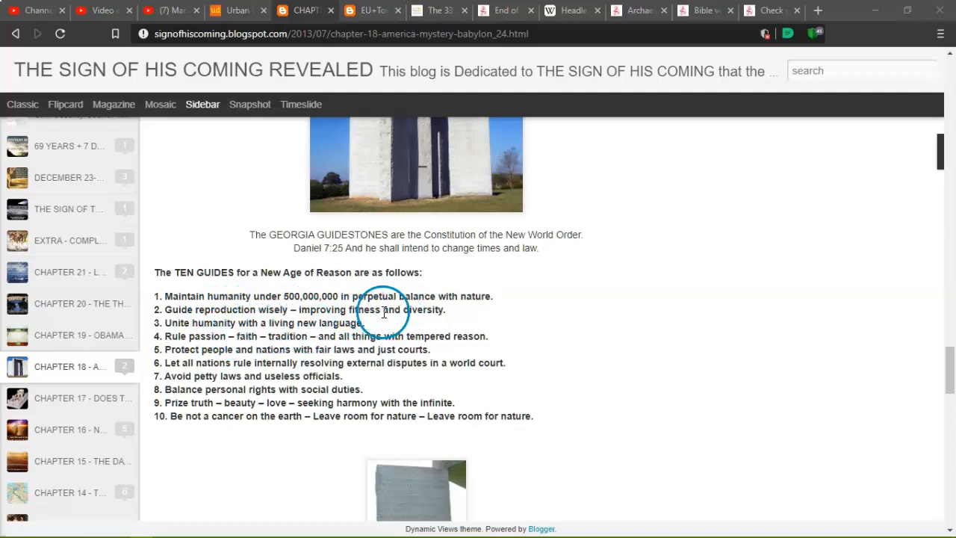
pyautogui.moveTo(252, 343)
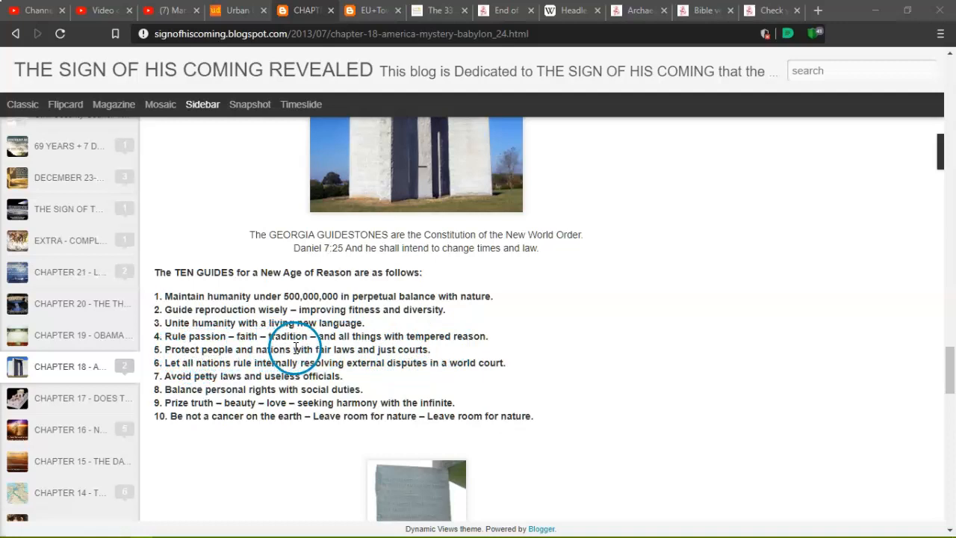
pyautogui.moveTo(202, 362)
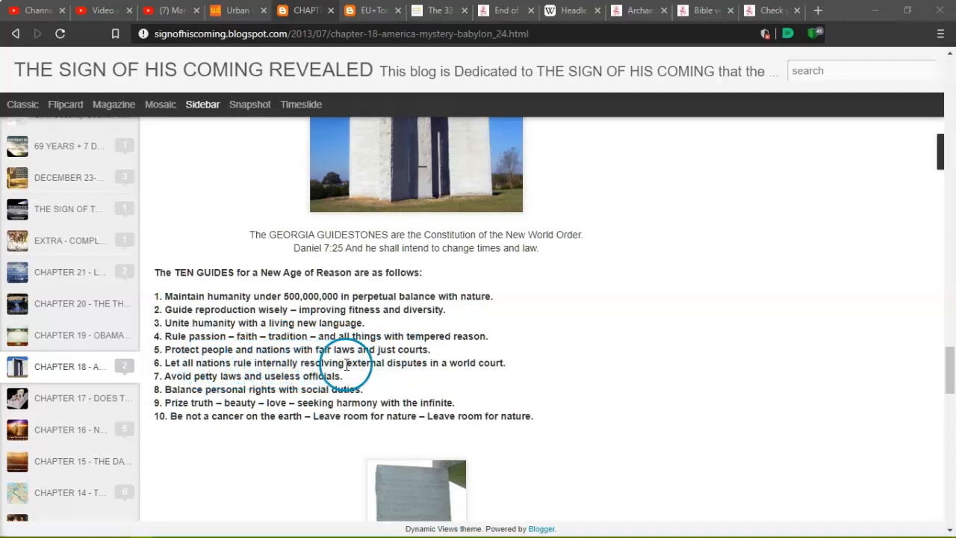
pyautogui.moveTo(409, 375)
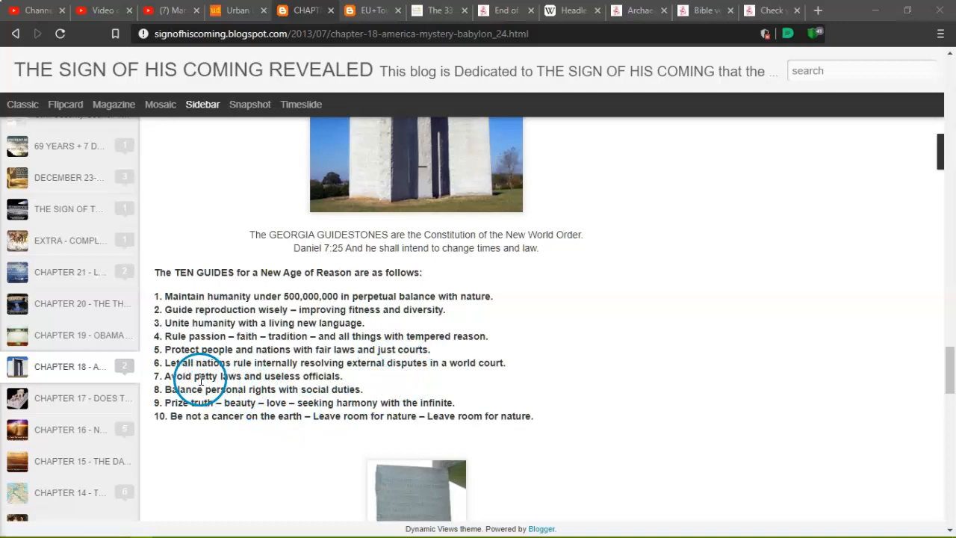
pyautogui.moveTo(250, 383)
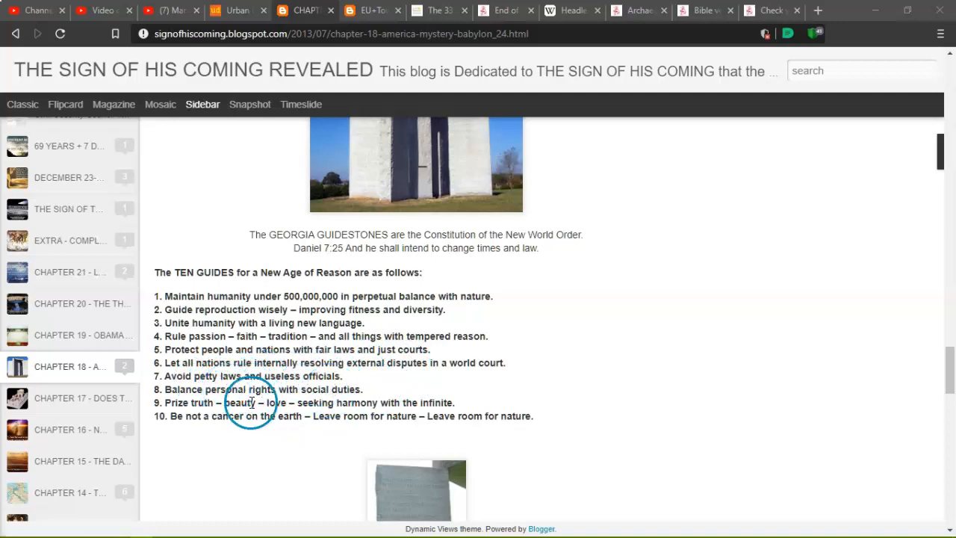
pyautogui.moveTo(310, 407)
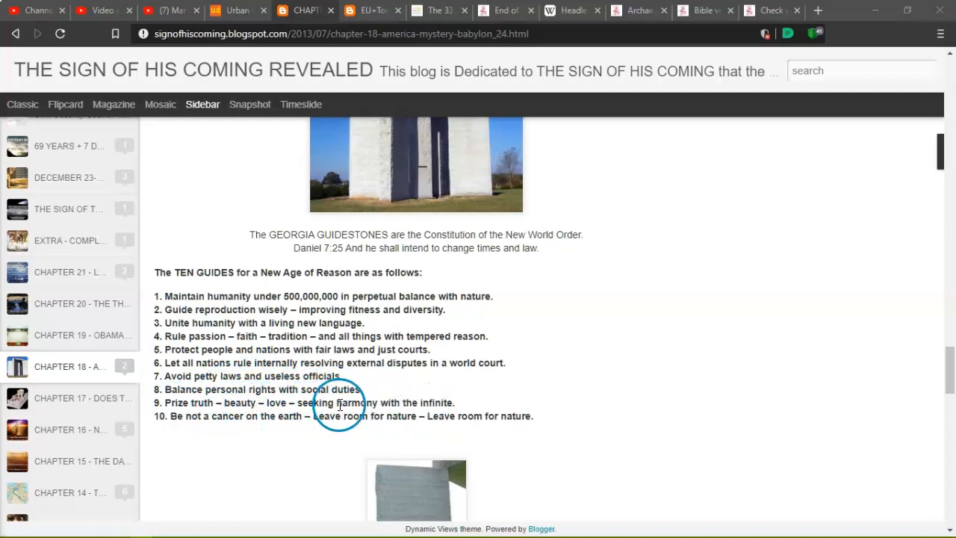
pyautogui.moveTo(382, 421)
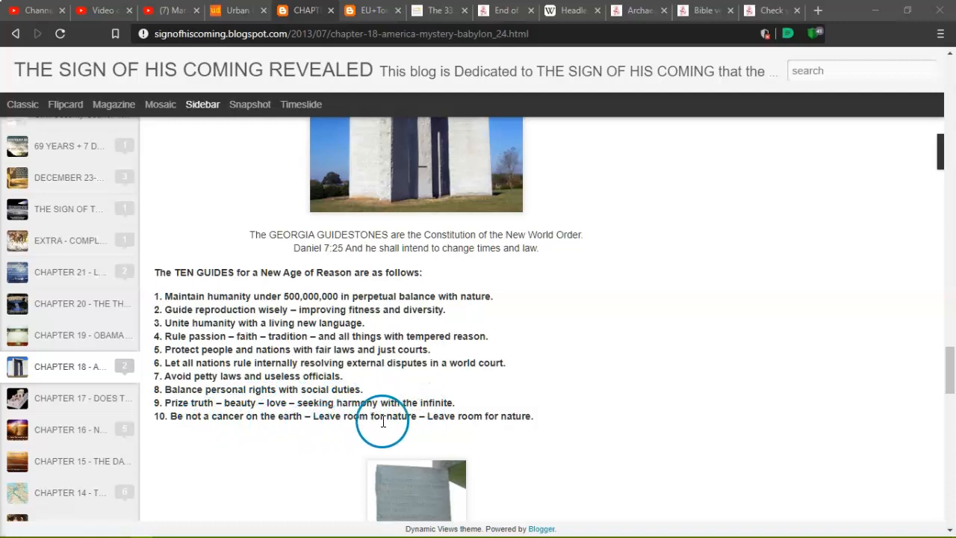
pyautogui.moveTo(503, 417)
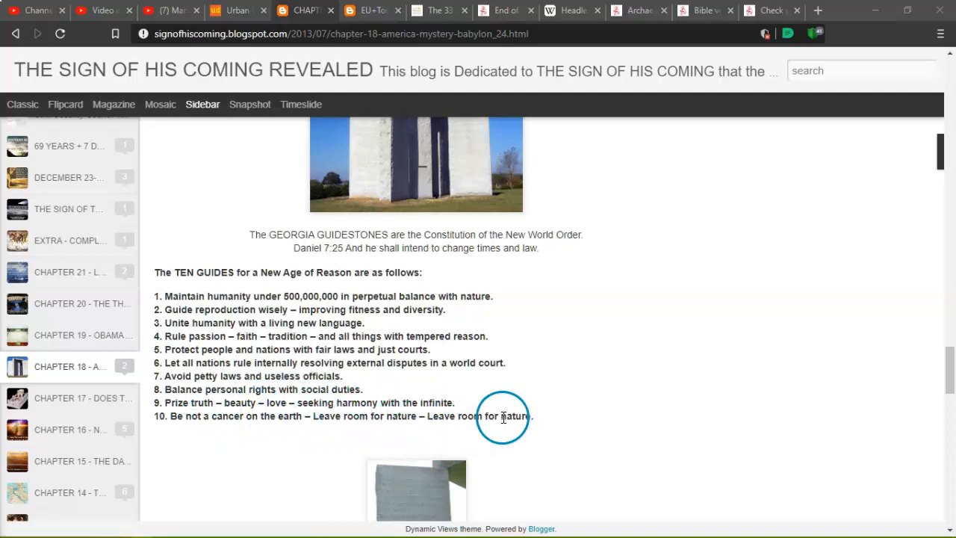
# Read the Depopulation, Planned Parenthood and Eugenics paragraphs down to the Matthew 24:21-22 quote.
pyautogui.scroll(-3)
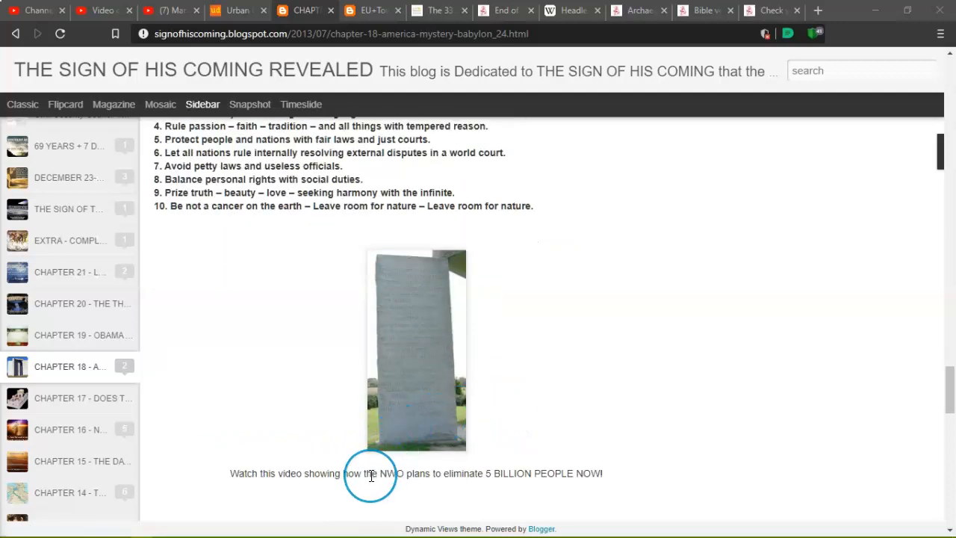
pyautogui.scroll(-3)
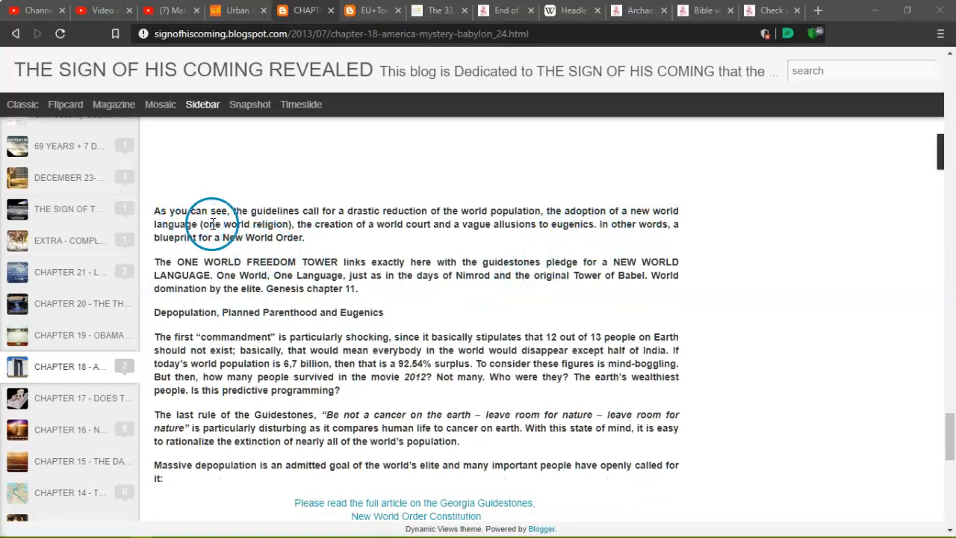
pyautogui.moveTo(325, 224)
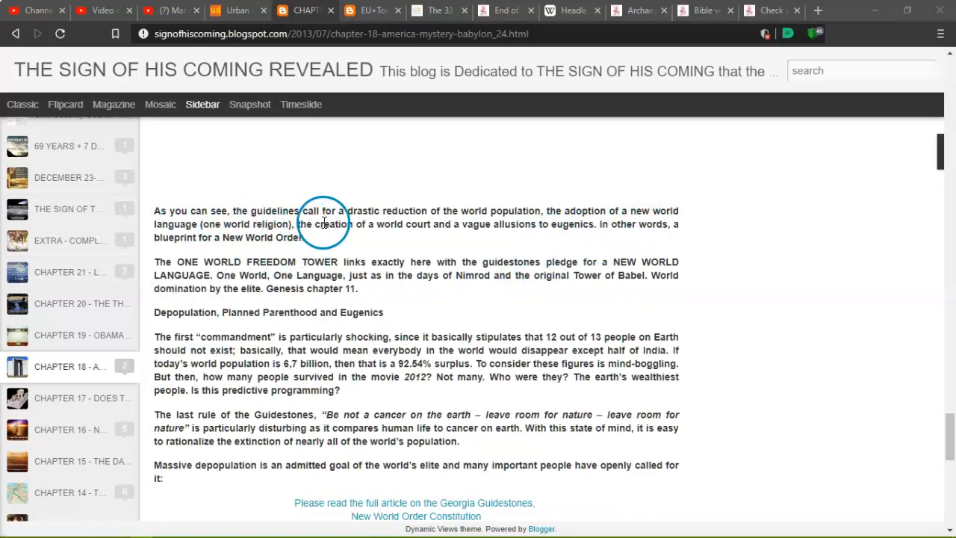
pyautogui.moveTo(411, 239)
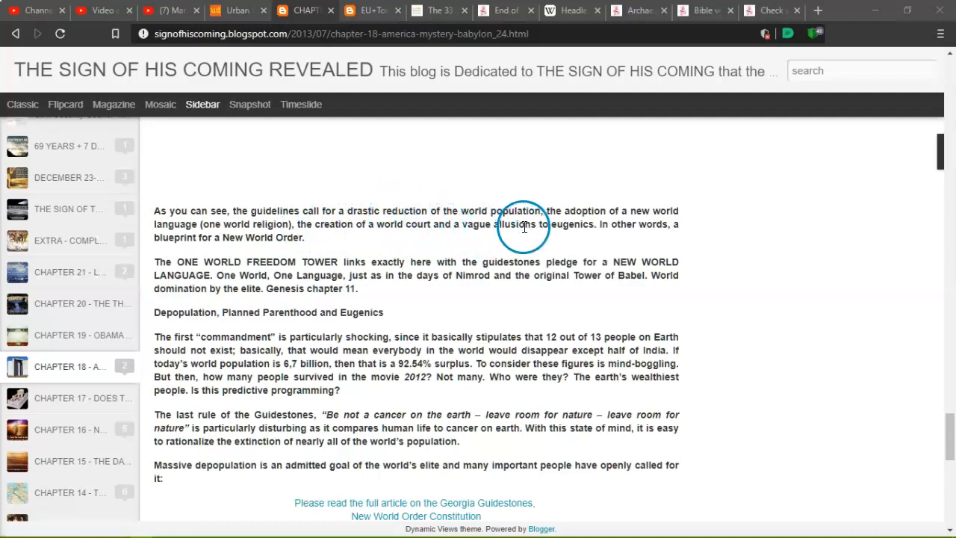
pyautogui.moveTo(632, 226)
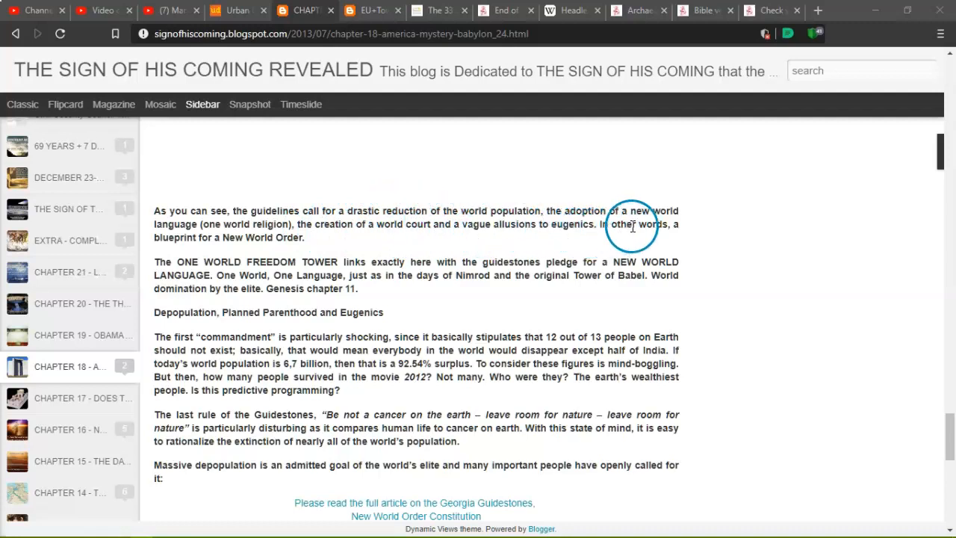
pyautogui.moveTo(296, 241)
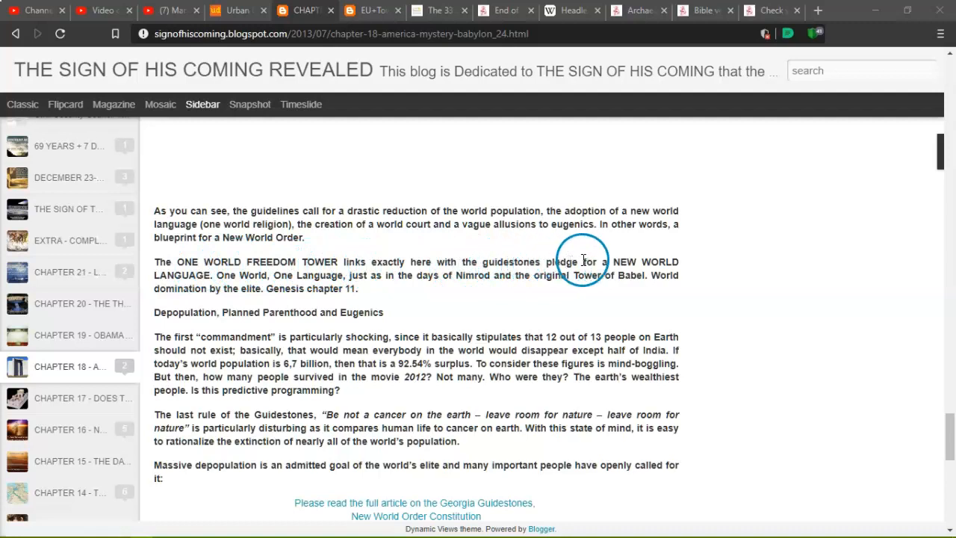
pyautogui.moveTo(284, 291)
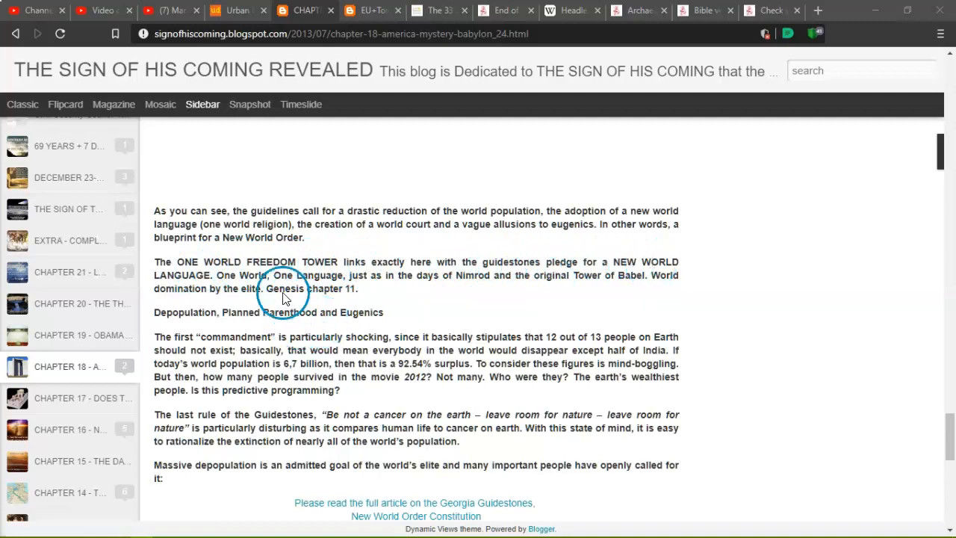
pyautogui.moveTo(478, 286)
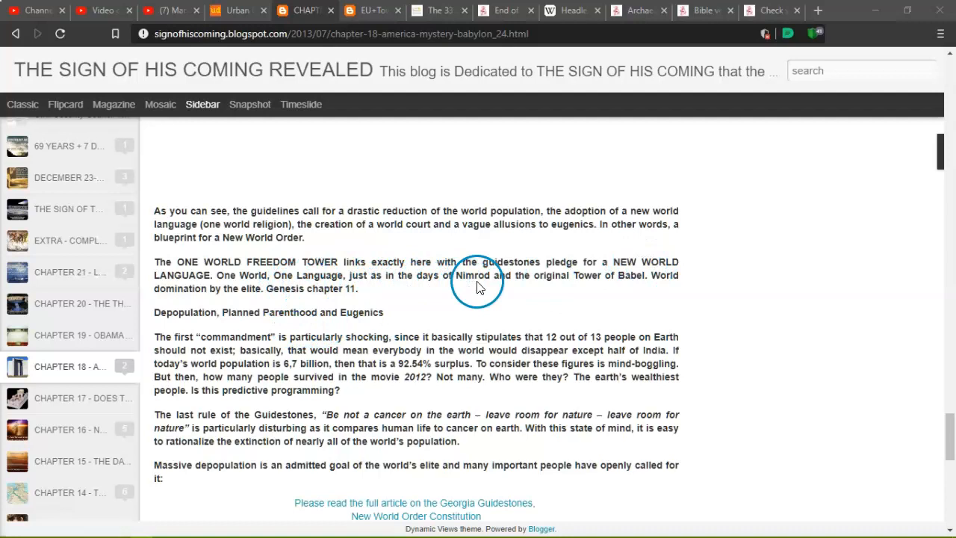
pyautogui.moveTo(672, 288)
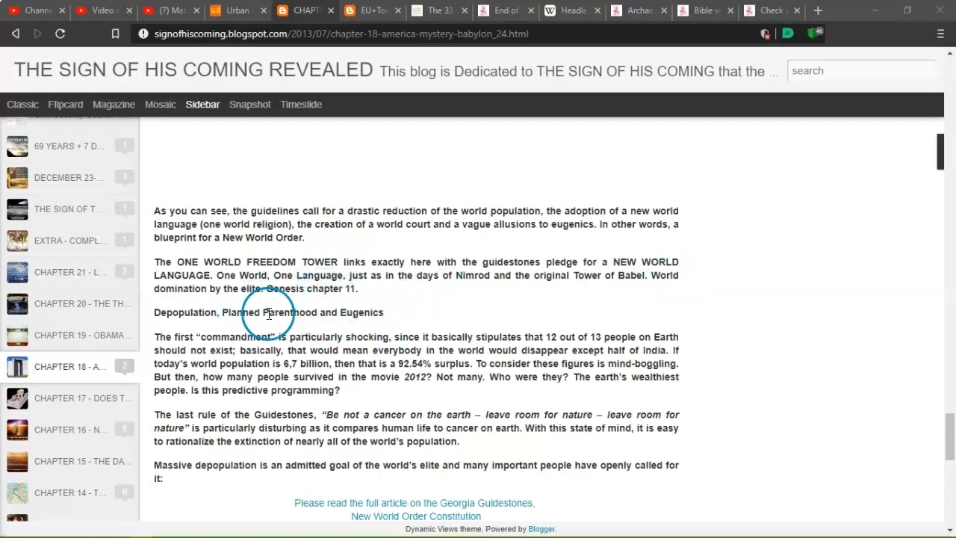
pyautogui.moveTo(213, 315)
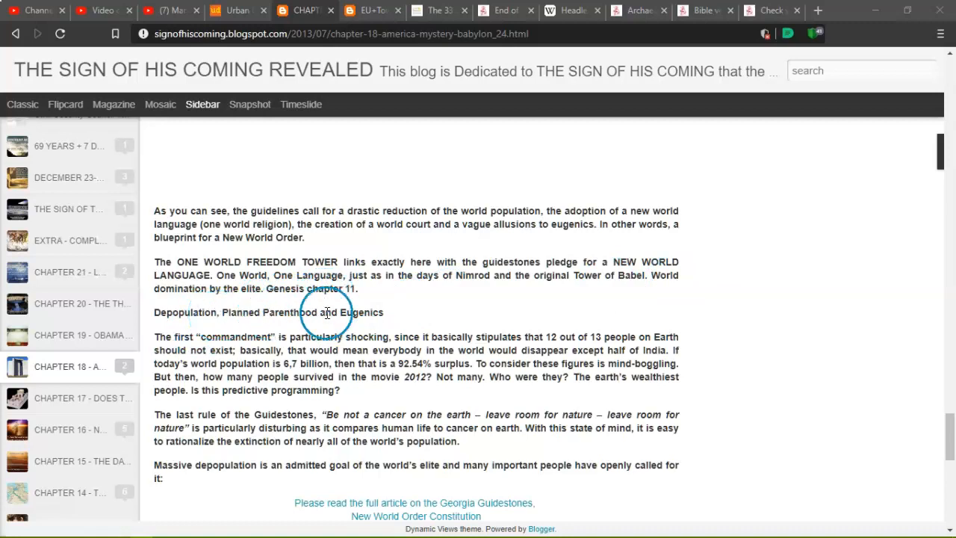
pyautogui.moveTo(358, 337)
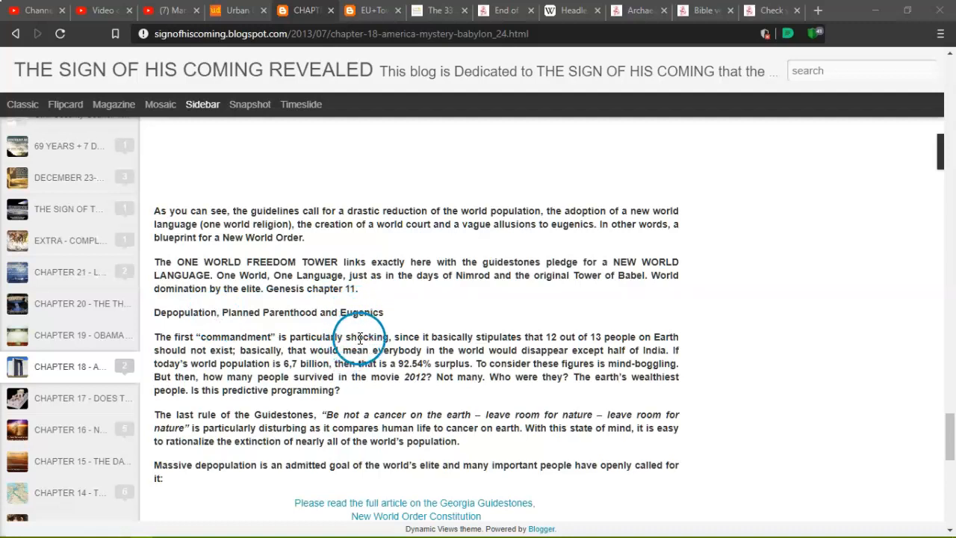
pyautogui.moveTo(480, 338)
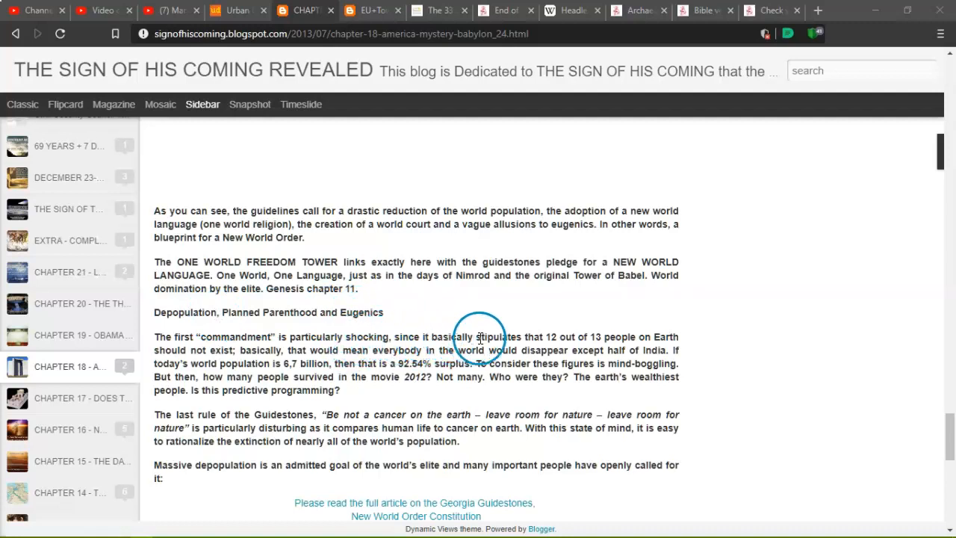
pyautogui.moveTo(601, 337)
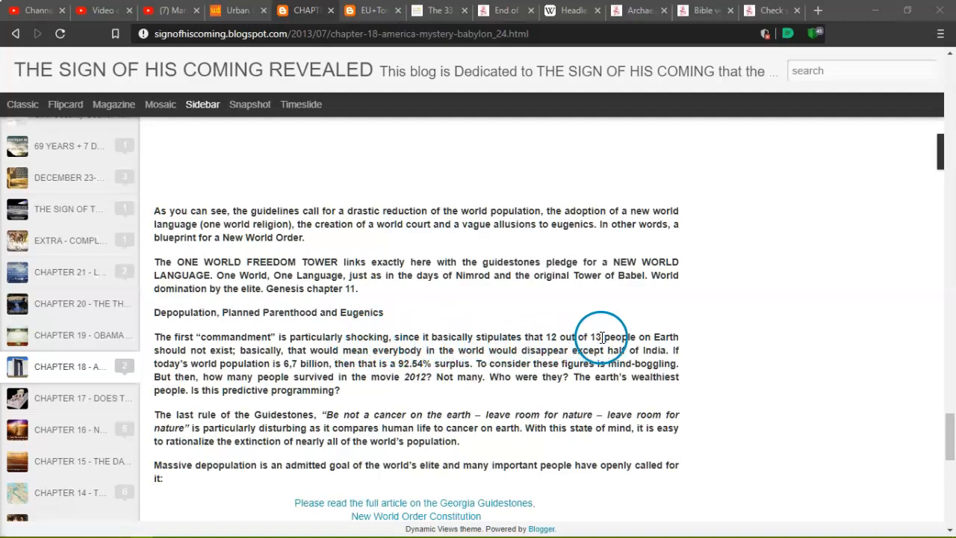
pyautogui.moveTo(306, 358)
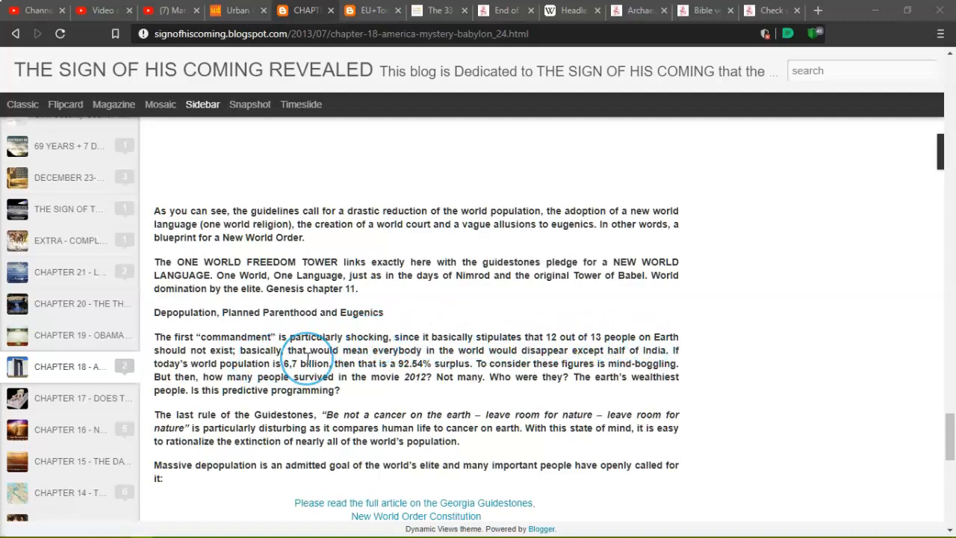
pyautogui.moveTo(433, 351)
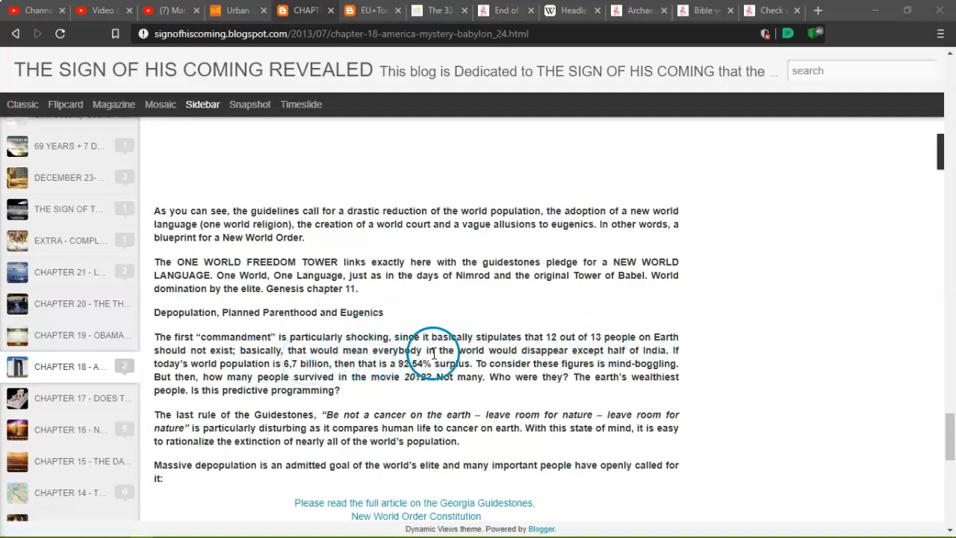
pyautogui.moveTo(644, 350)
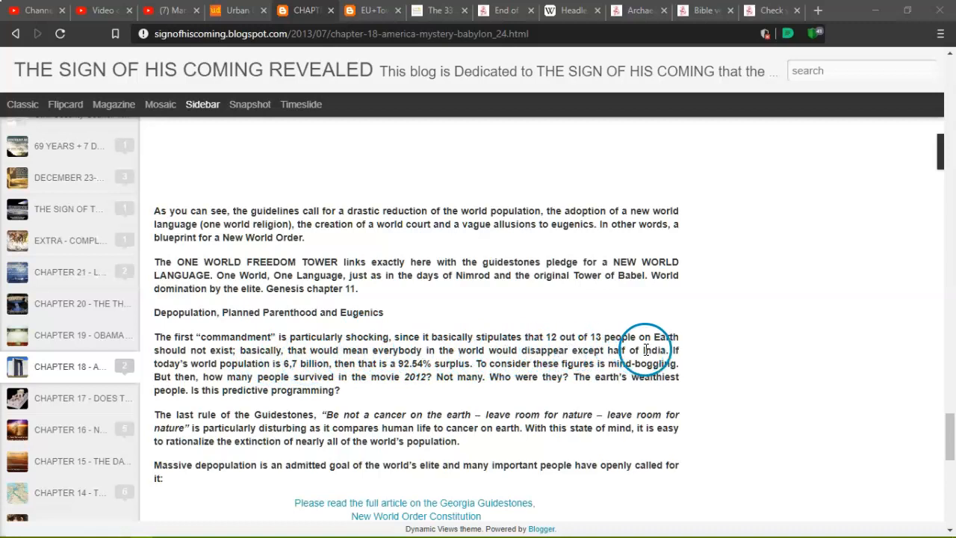
pyautogui.moveTo(280, 367)
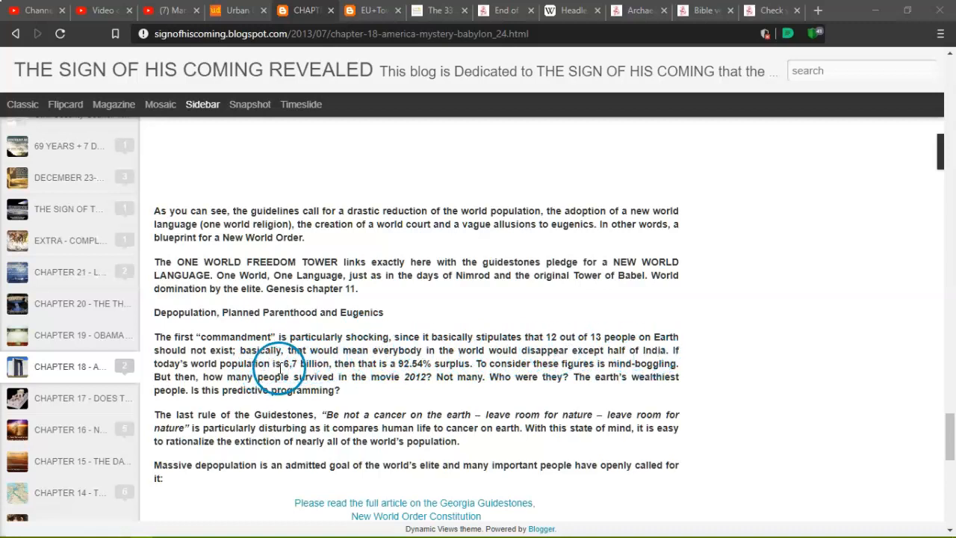
pyautogui.moveTo(377, 366)
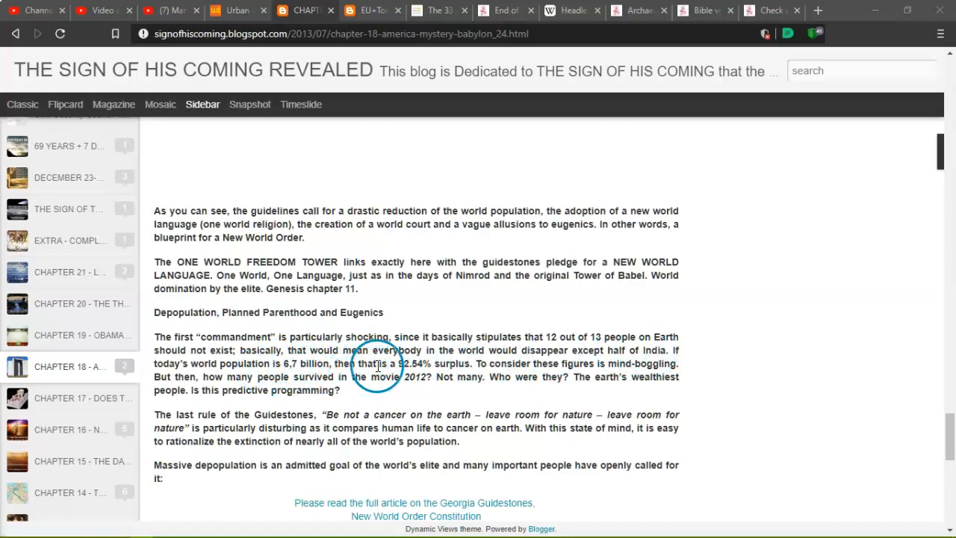
pyautogui.moveTo(486, 366)
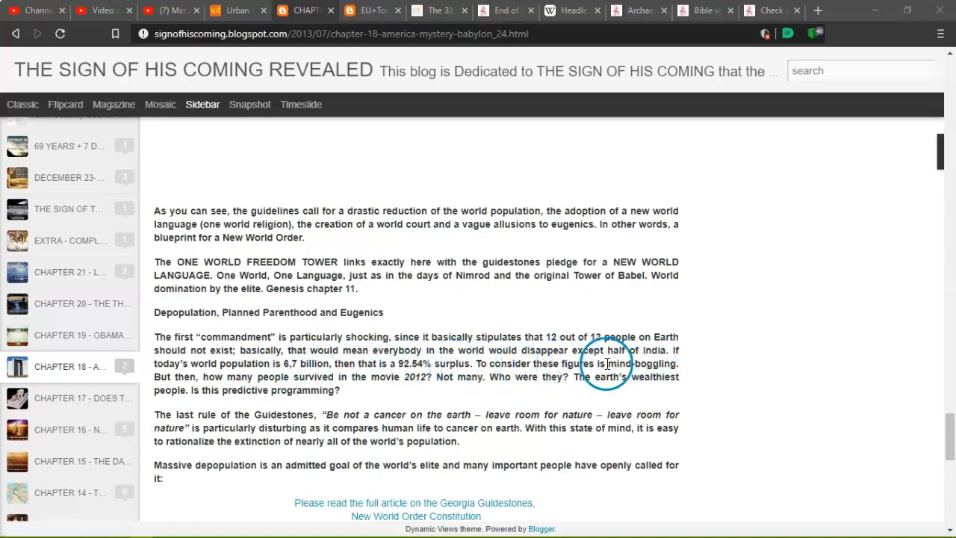
pyautogui.moveTo(368, 377)
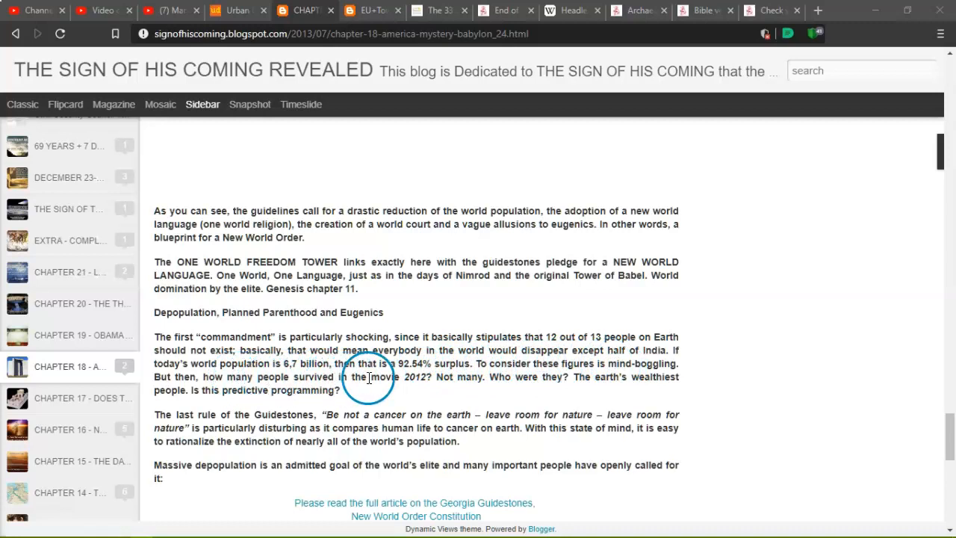
pyautogui.moveTo(515, 377)
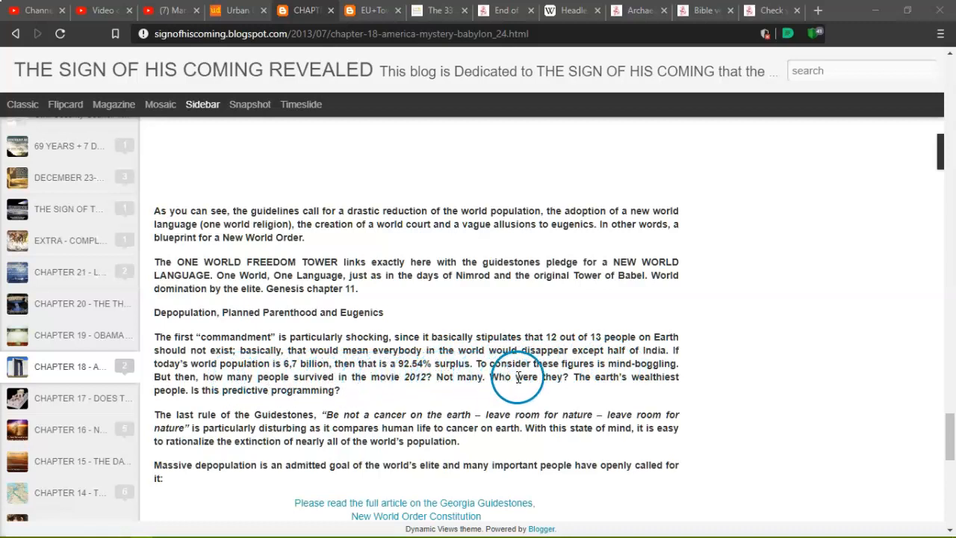
pyautogui.moveTo(460, 393)
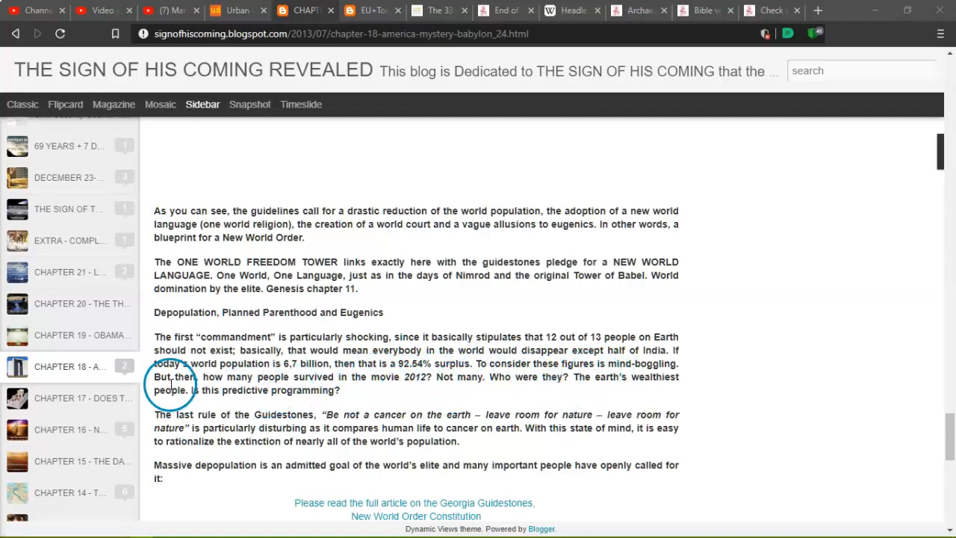
pyautogui.moveTo(239, 441)
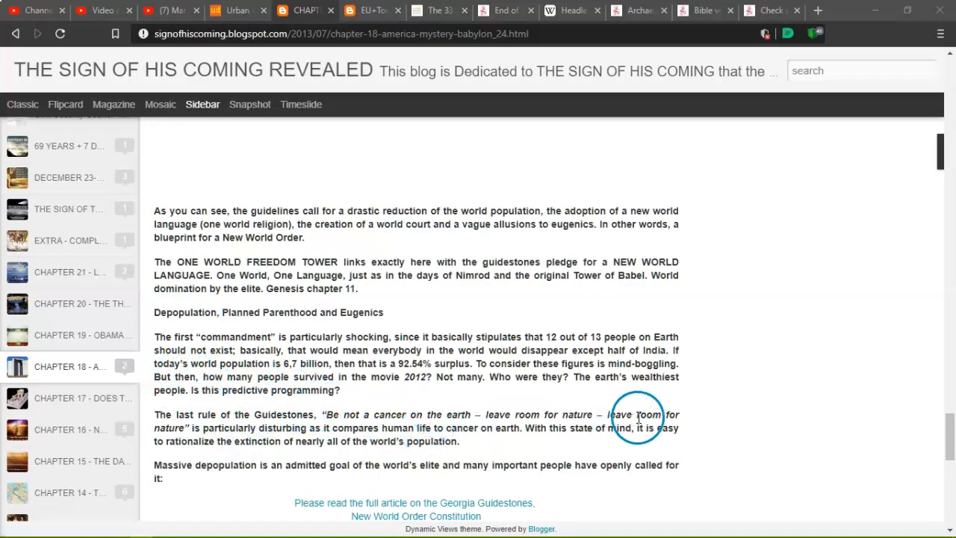
pyautogui.moveTo(338, 430)
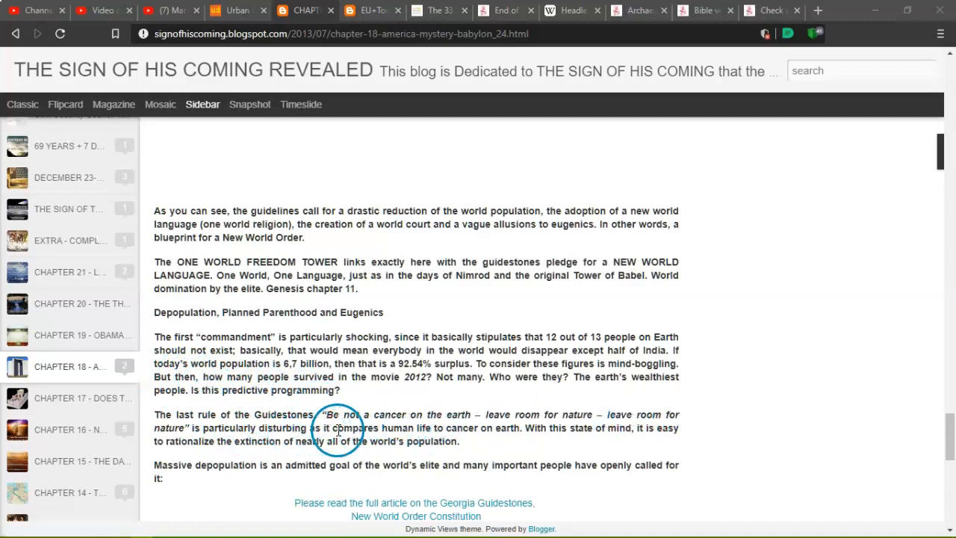
pyautogui.moveTo(568, 419)
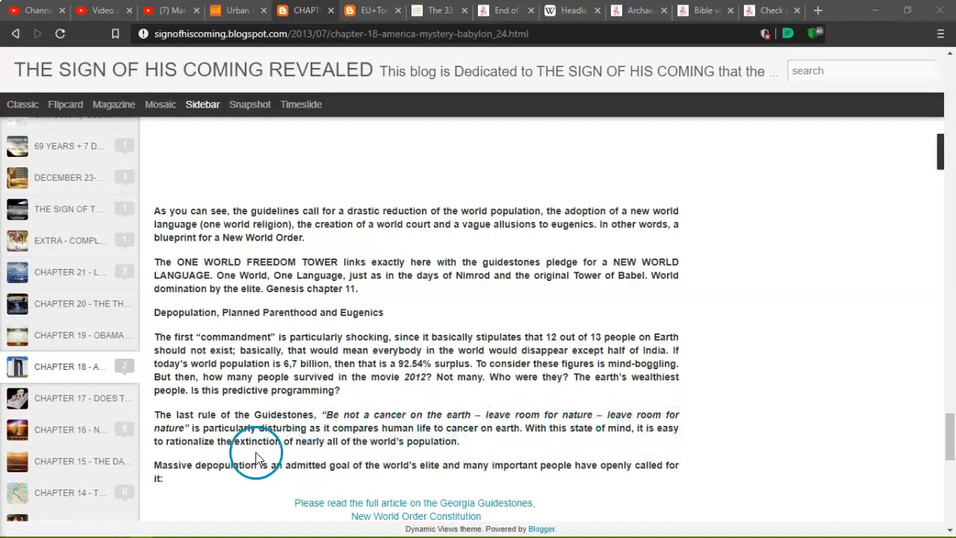
pyautogui.moveTo(326, 445)
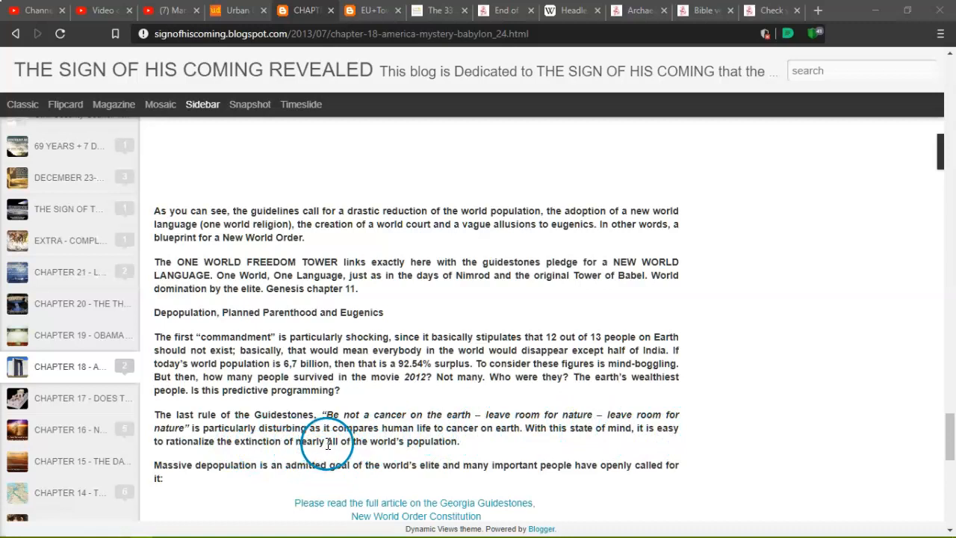
pyautogui.moveTo(224, 475)
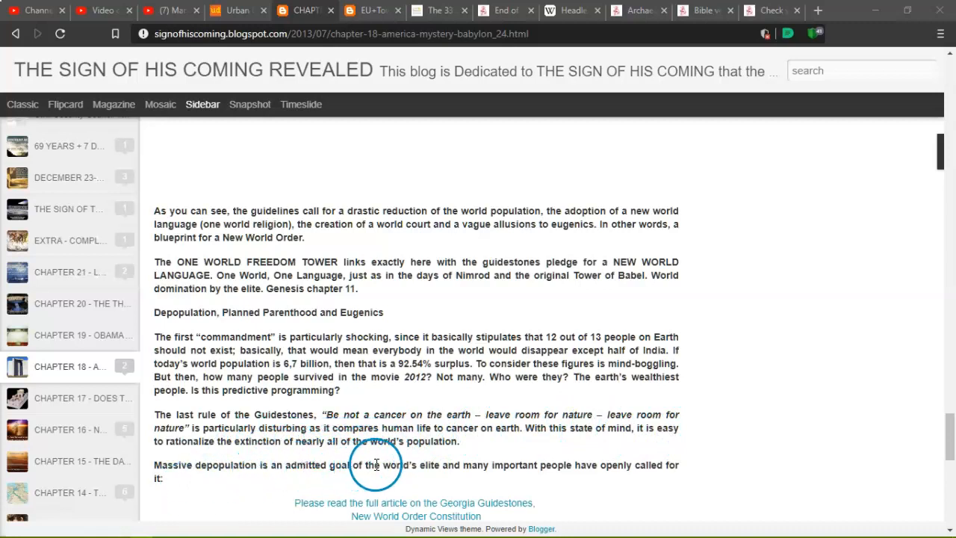
pyautogui.moveTo(631, 469)
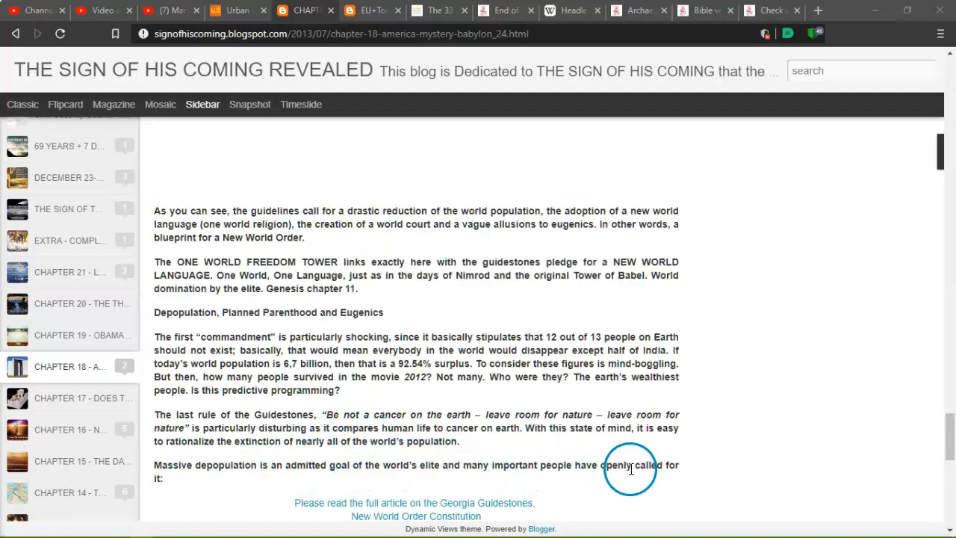
pyautogui.scroll(-3)
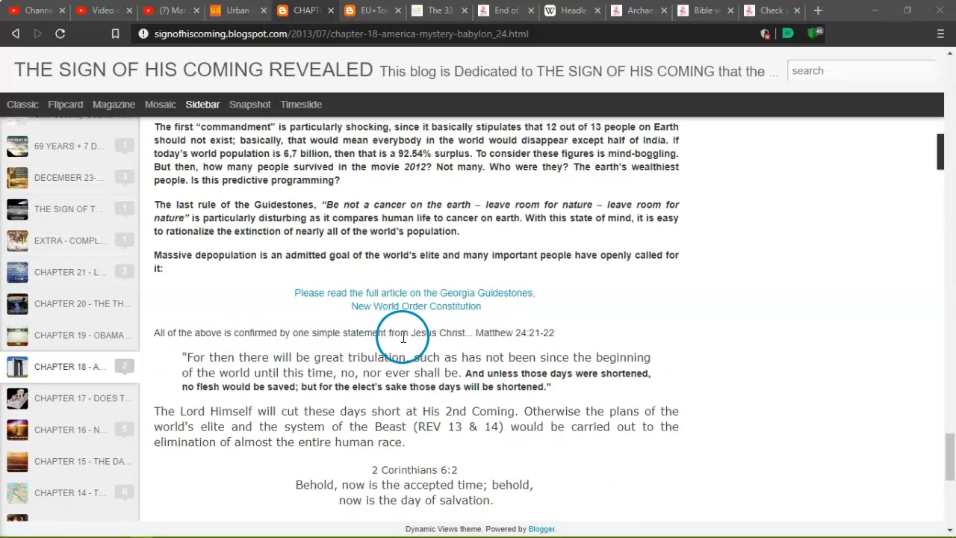
pyautogui.moveTo(511, 333)
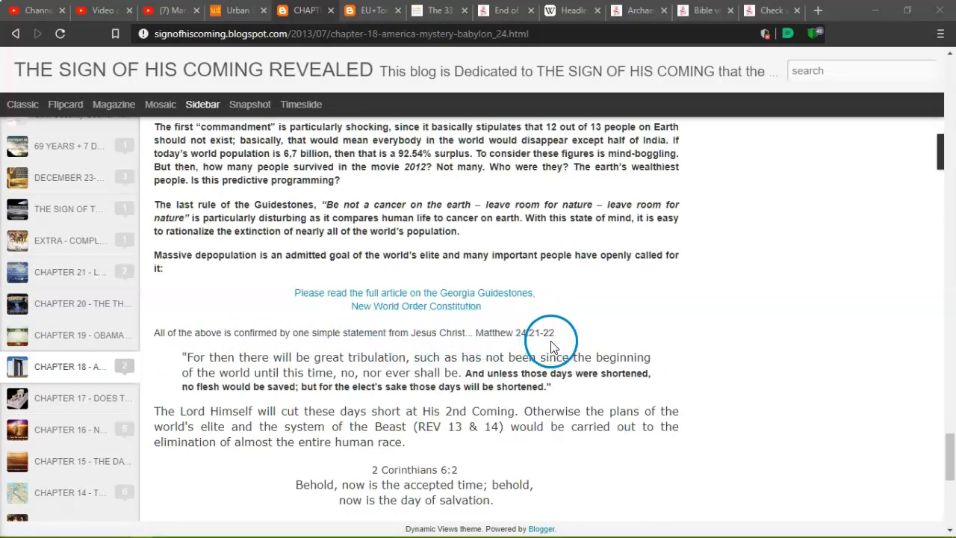
pyautogui.moveTo(523, 358)
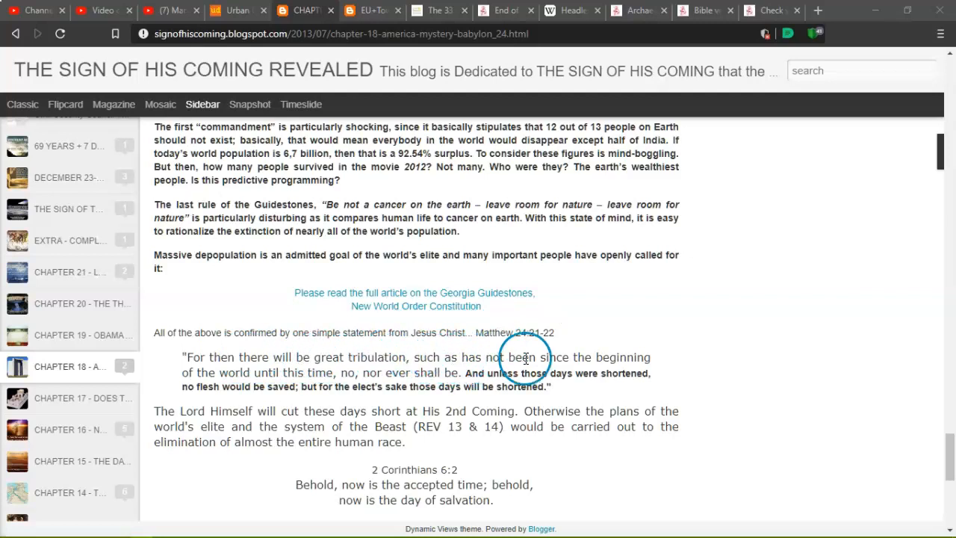
pyautogui.moveTo(234, 385)
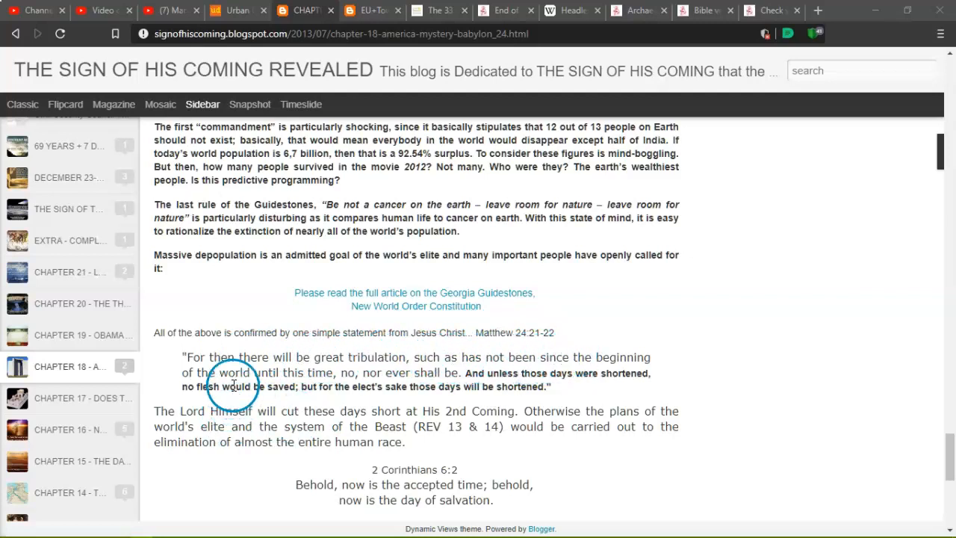
pyautogui.moveTo(482, 383)
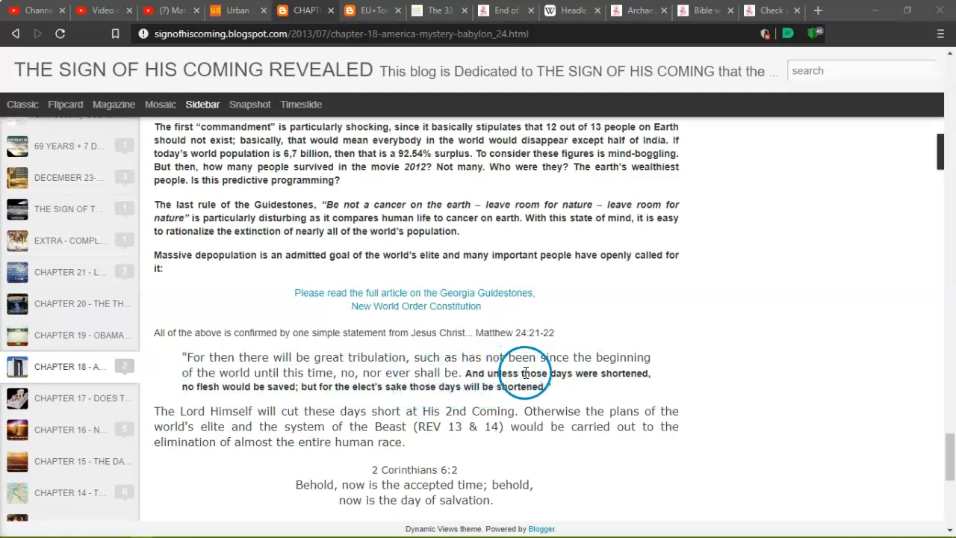
pyautogui.moveTo(326, 393)
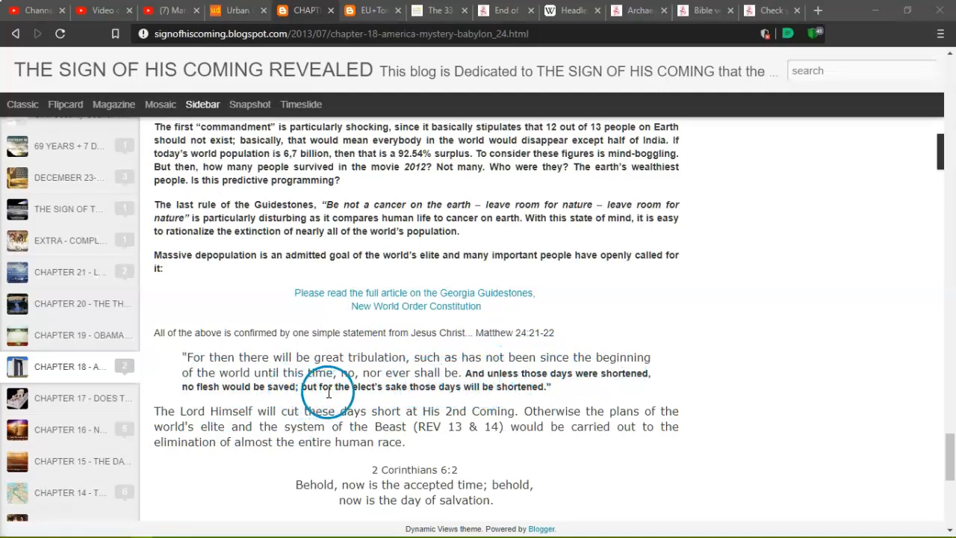
pyautogui.moveTo(445, 386)
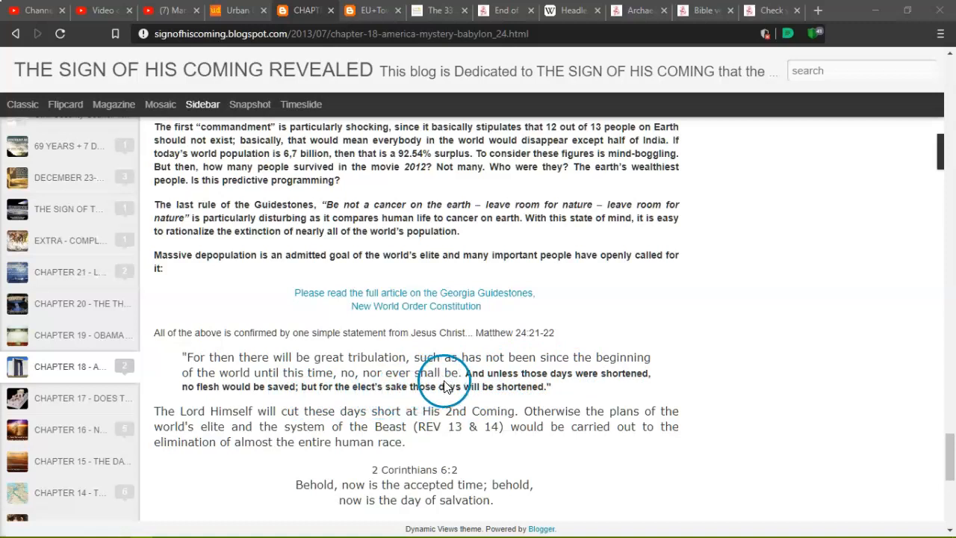
pyautogui.moveTo(478, 383)
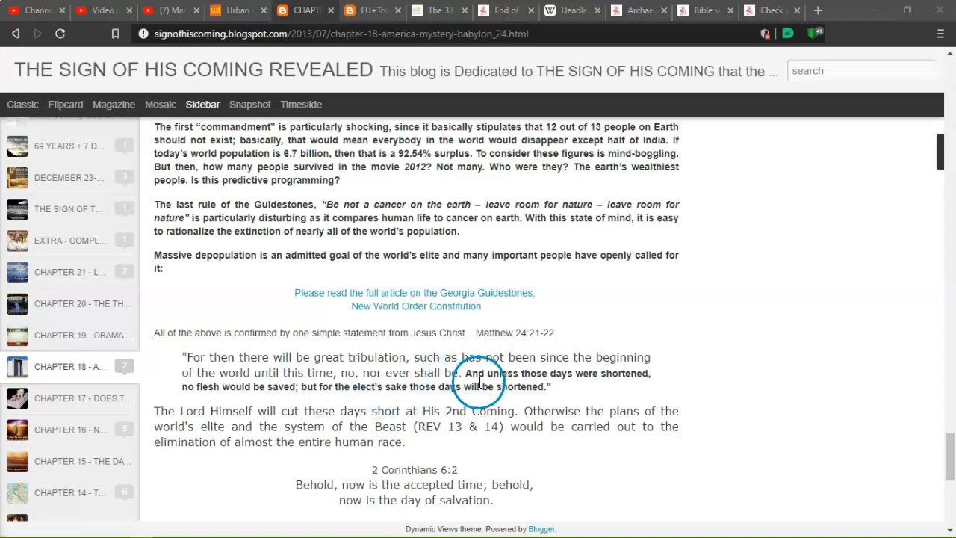
pyautogui.moveTo(347, 409)
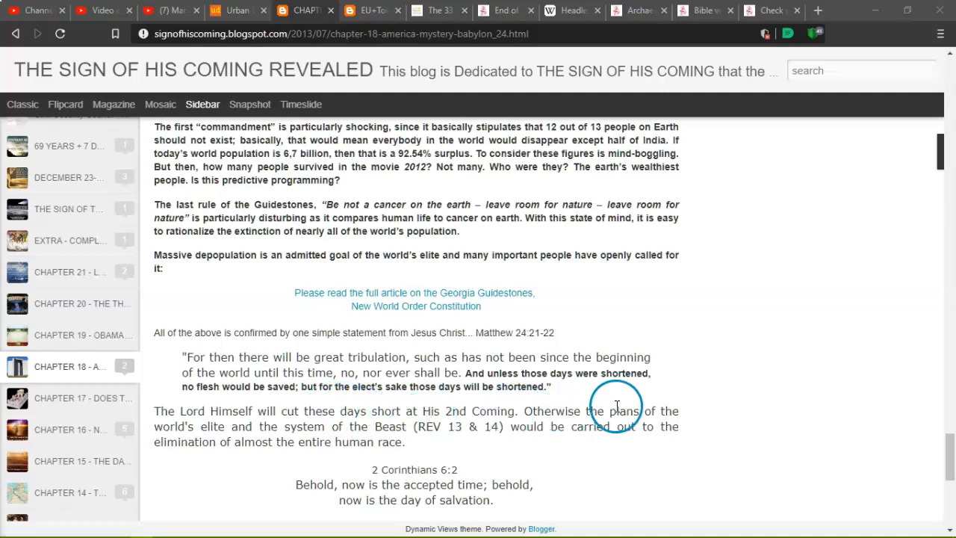
pyautogui.moveTo(332, 426)
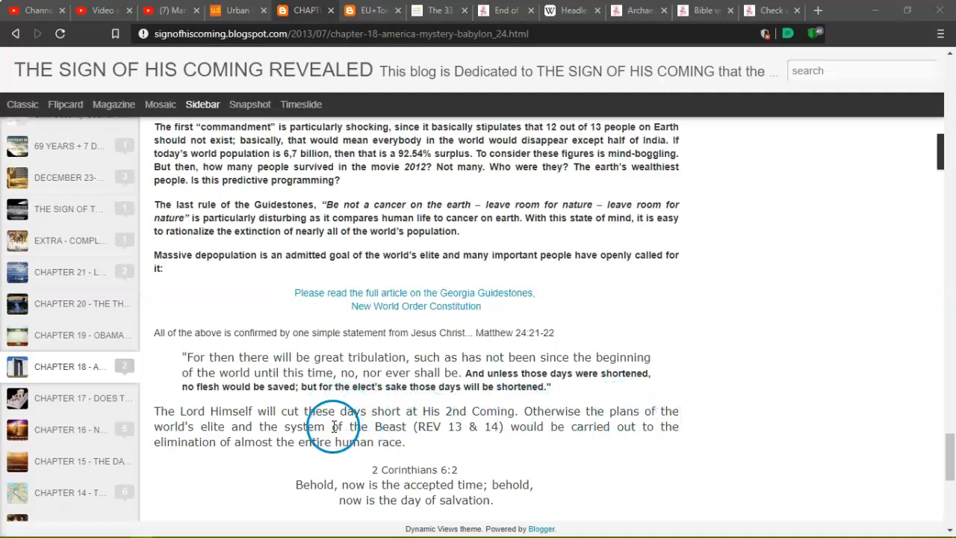
pyautogui.moveTo(478, 426)
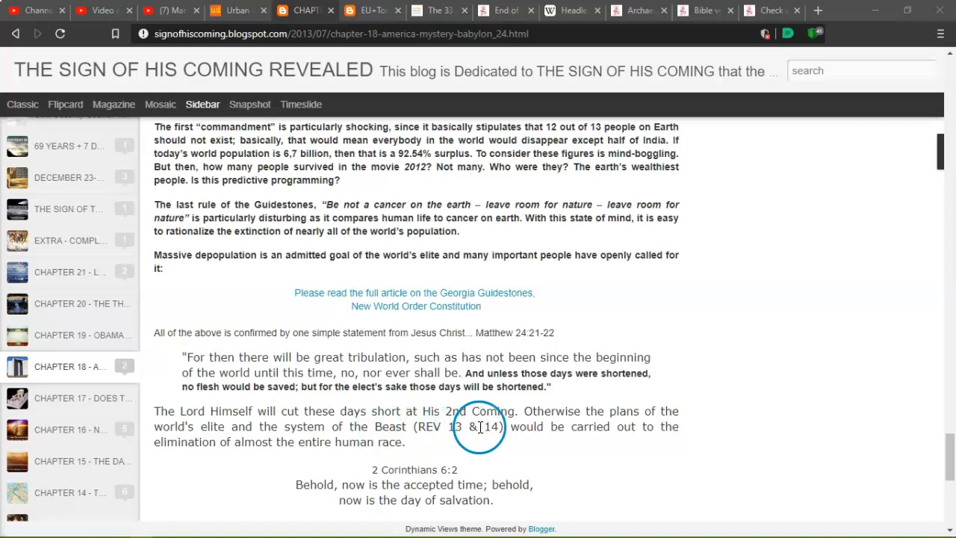
pyautogui.moveTo(273, 452)
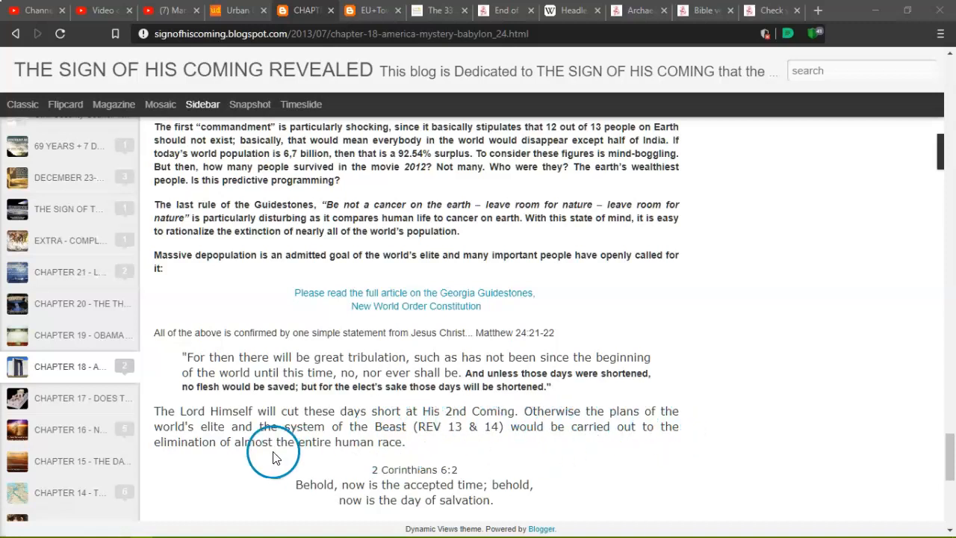
pyautogui.moveTo(364, 437)
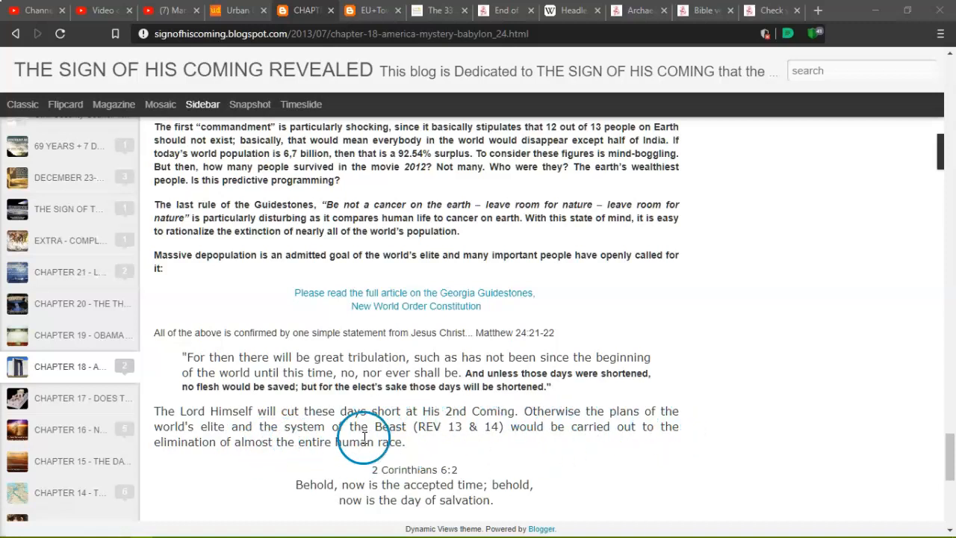
# Scroll to the closing 2 Corinthians 6:2 verse and the Chapter 19 link.
pyautogui.scroll(-3)
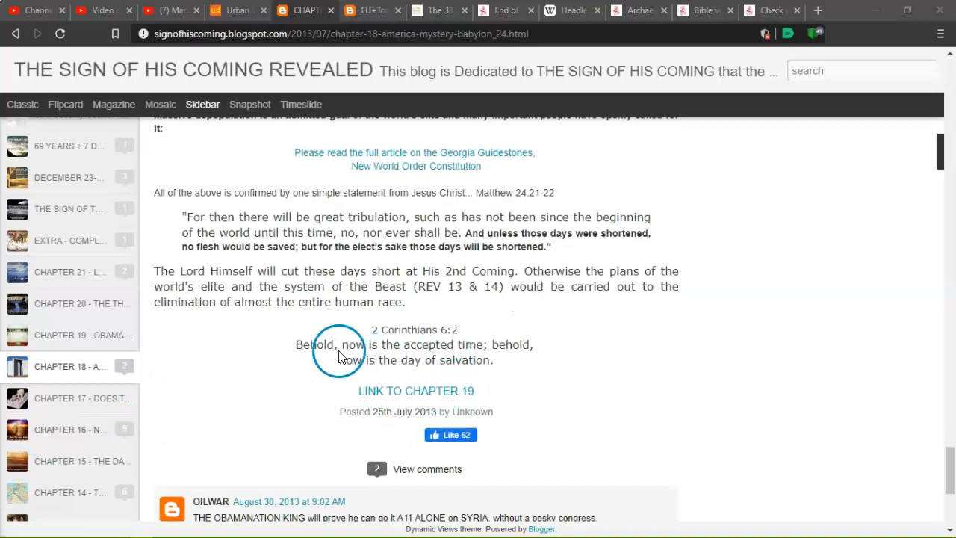
pyautogui.moveTo(515, 403)
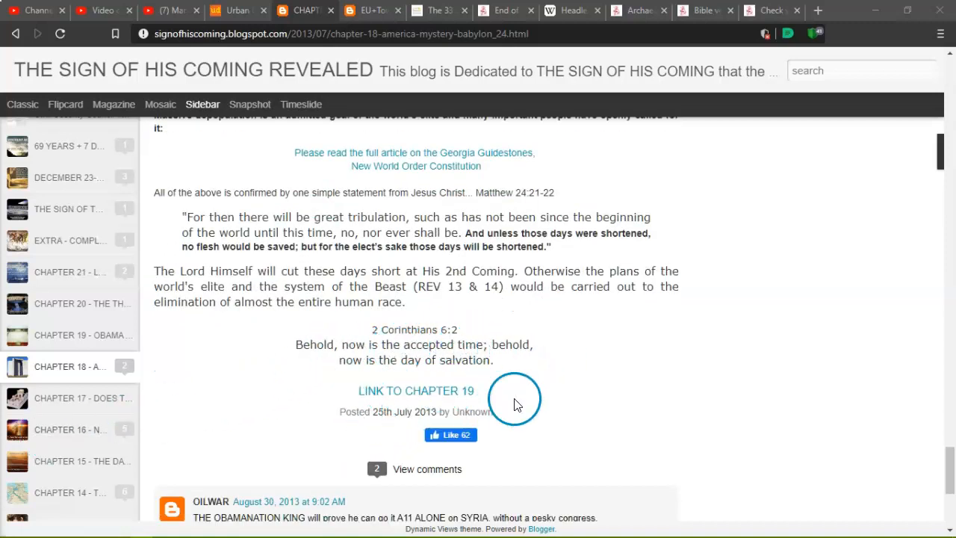
pyautogui.scroll(-3)
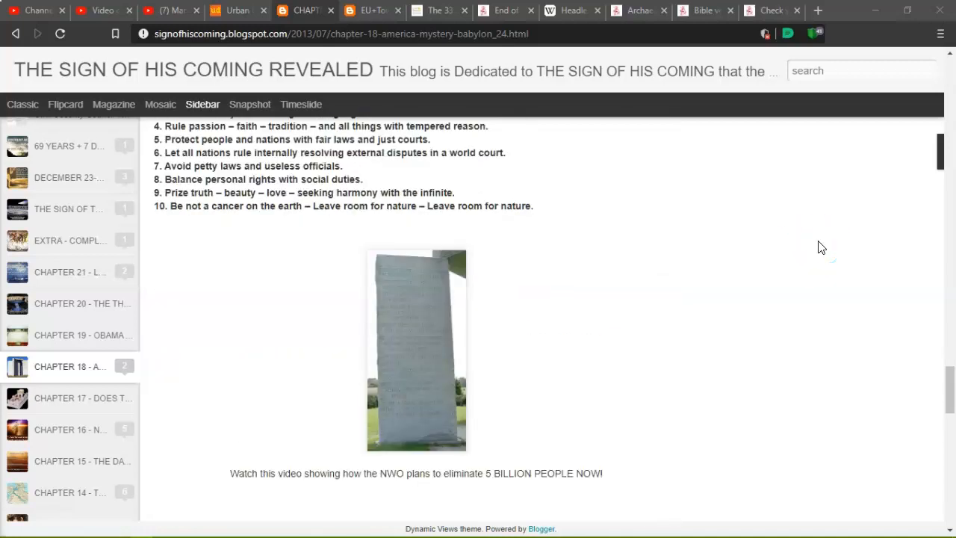
# Return to the post's top, showing the Chapter 18 title and opening photo.
pyautogui.scroll(-3)
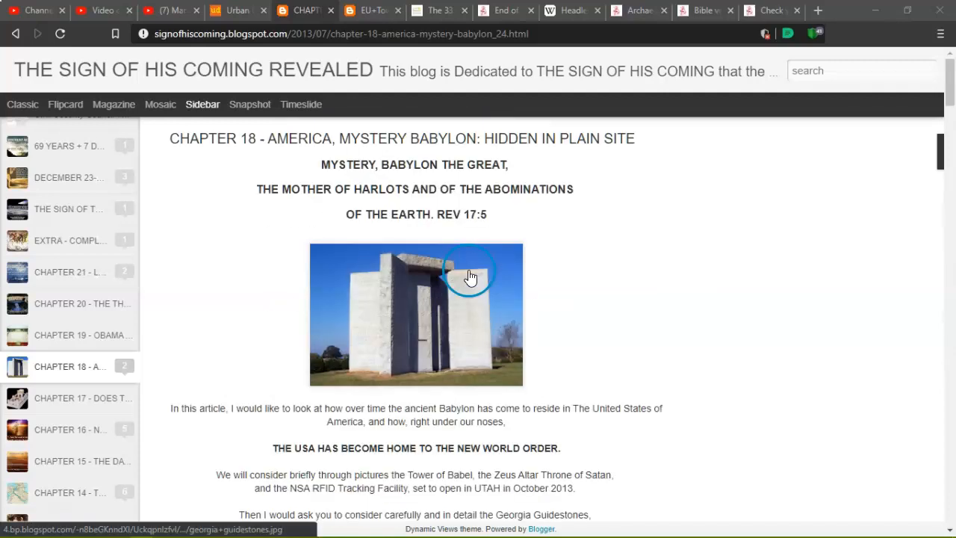
pyautogui.moveTo(137, 428)
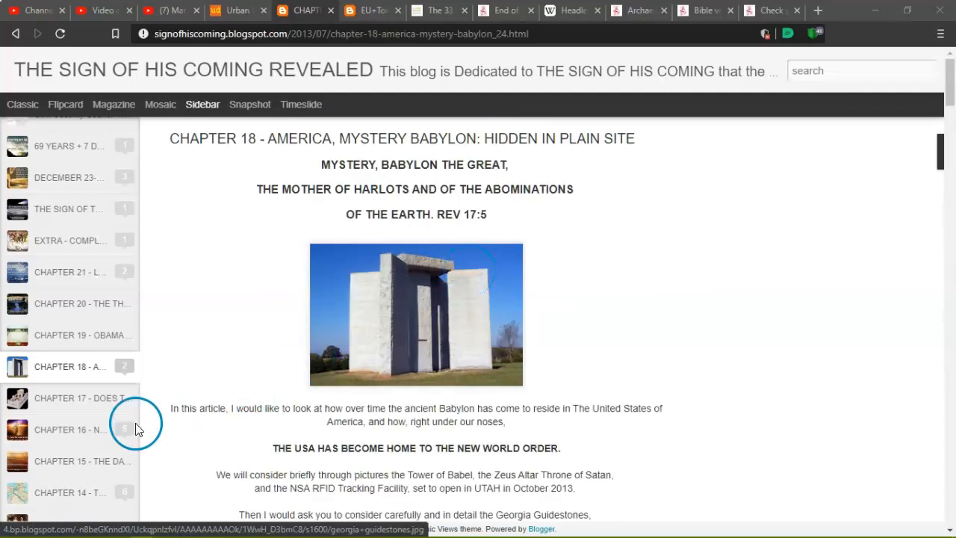